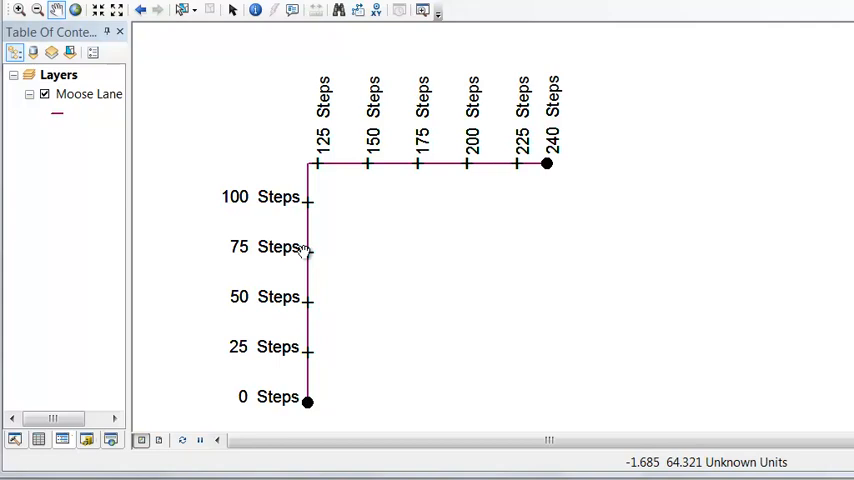
{"action": "mouse_move", "coordinate": [412, 168]}
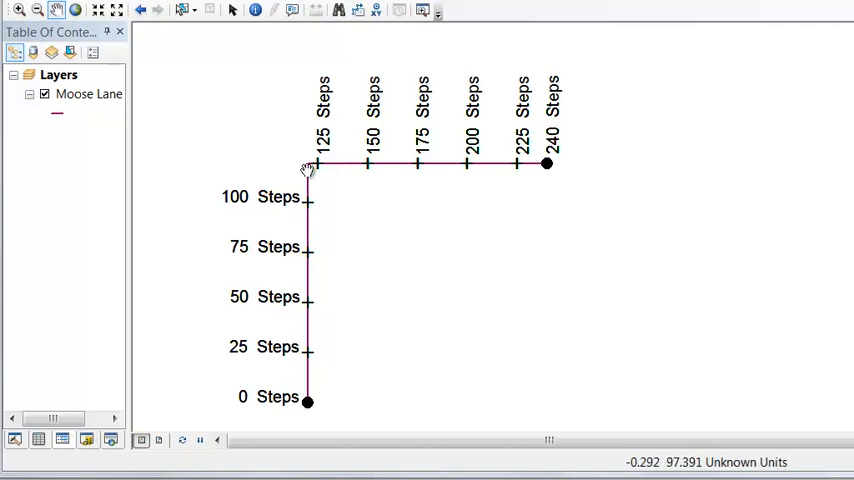
{"action": "mouse_move", "coordinate": [516, 164]}
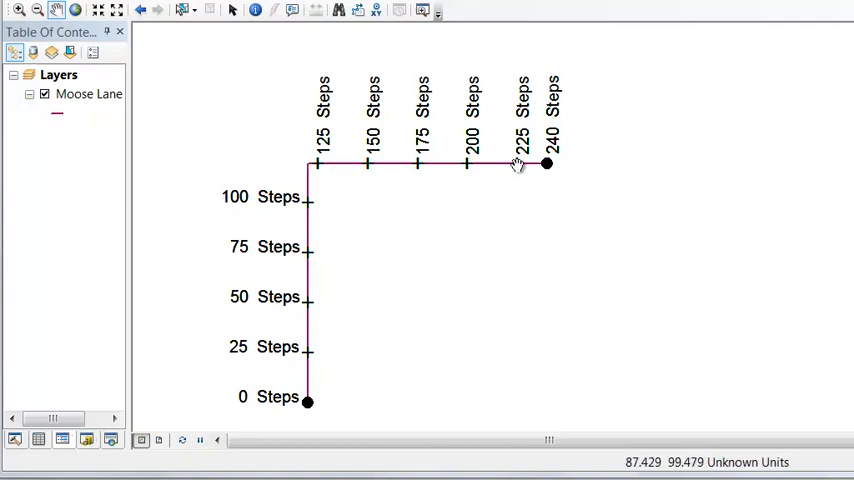
{"action": "mouse_move", "coordinate": [450, 314]}
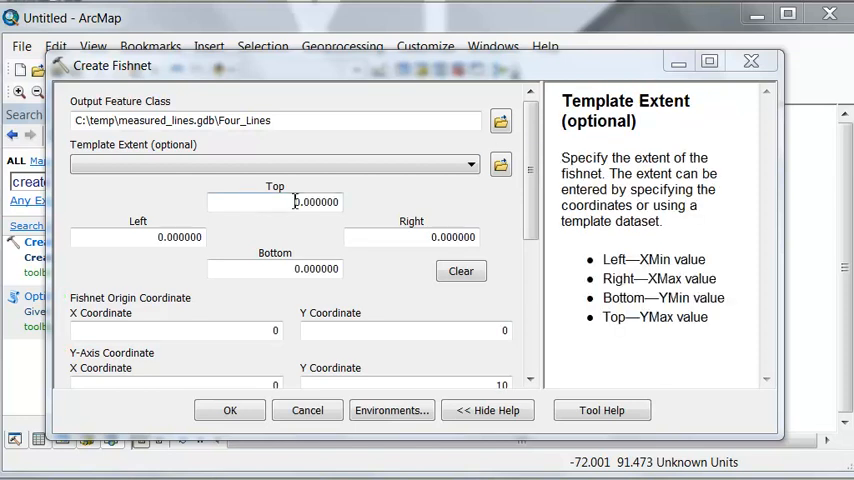
Enter 100 for the fishnet extent and cell size, then reach the table options
{"action": "type", "text": "100"}
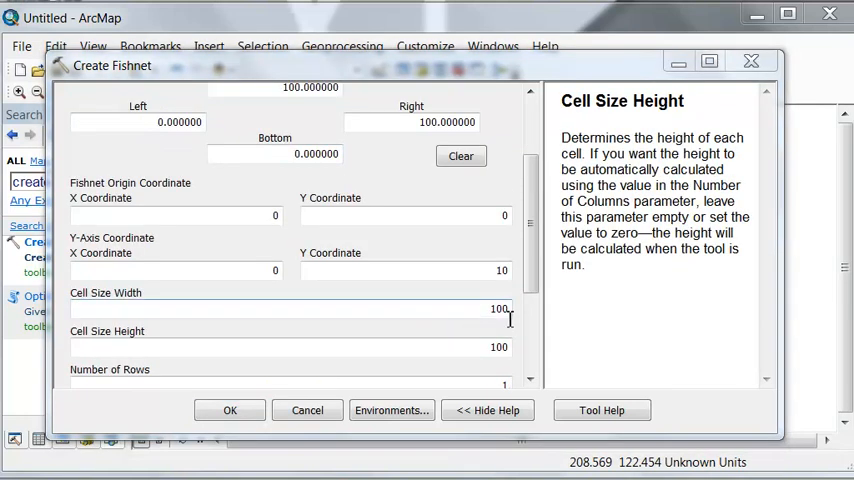
{"action": "mouse_move", "coordinate": [540, 280]}
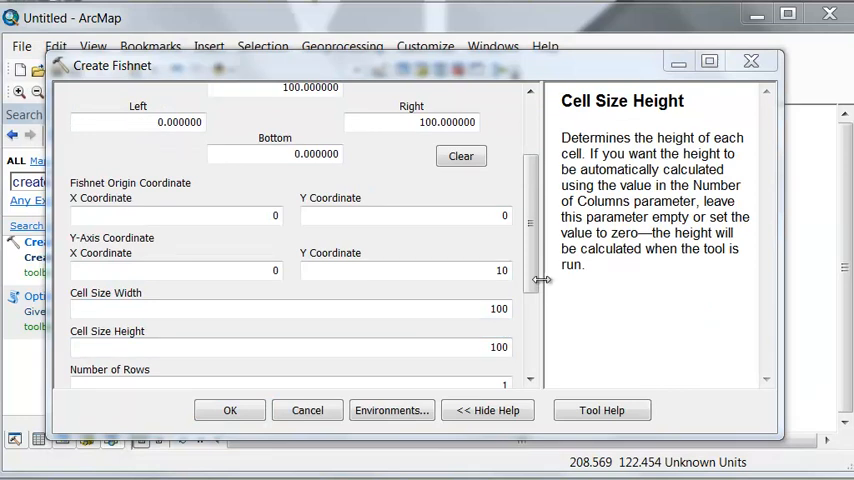
{"action": "scroll", "scroll_direction": "down", "scroll_amount": 3}
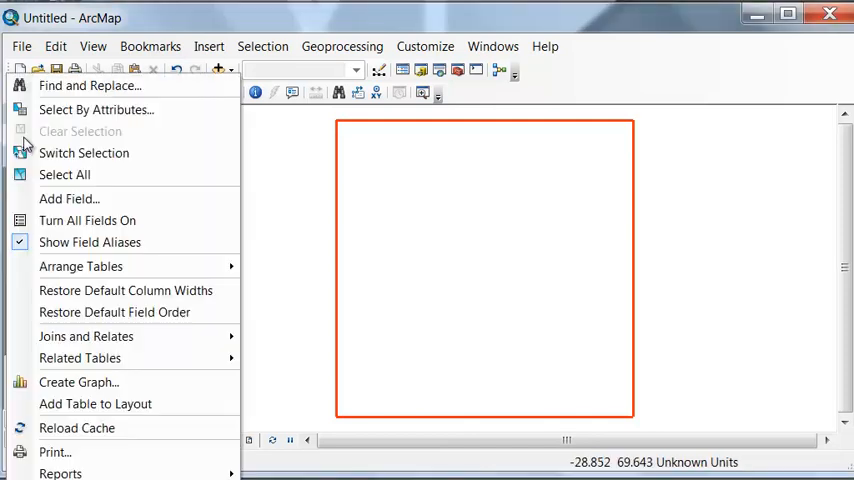
{"action": "mouse_move", "coordinate": [68, 198]}
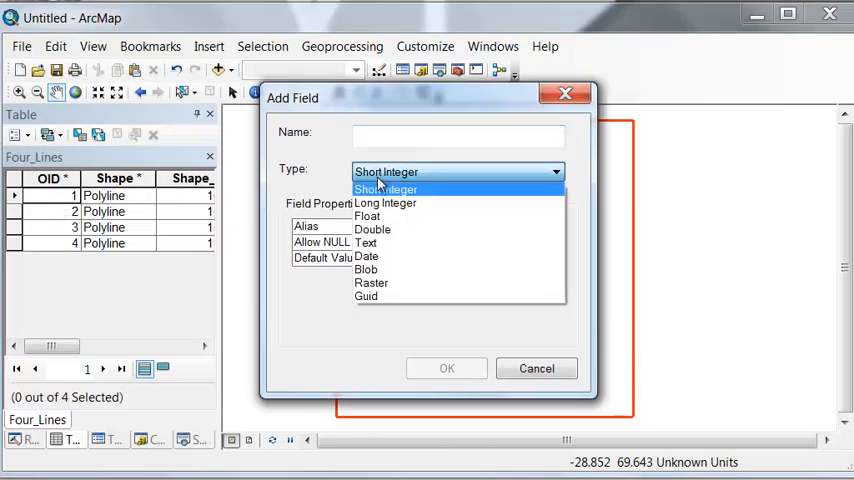
Add a Text field named Name with length 16 to Four_Lines
{"action": "left_click", "coordinate": [366, 242]}
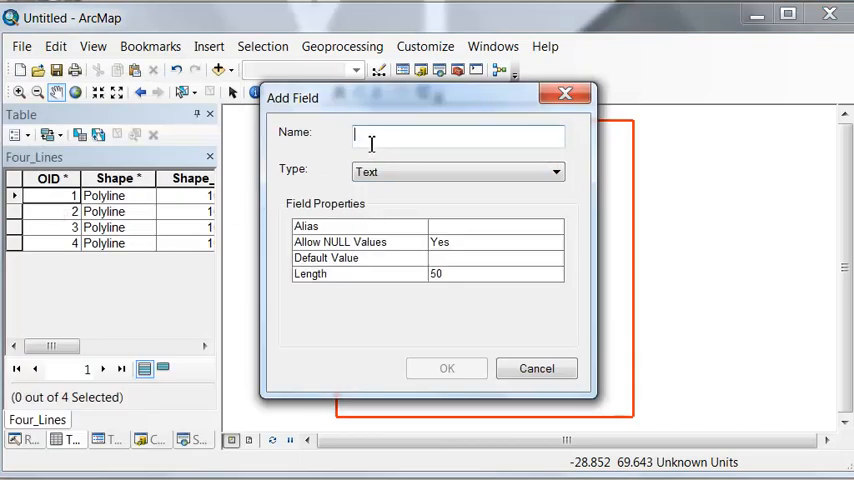
{"action": "type", "text": "Name"}
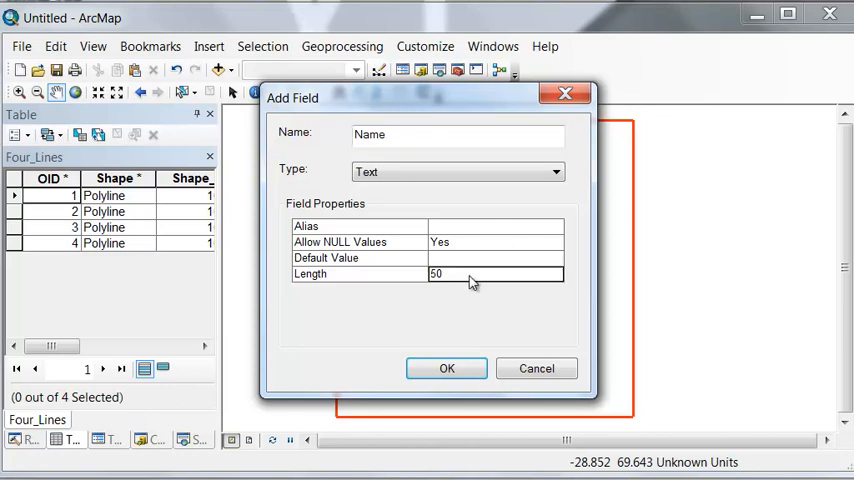
{"action": "type", "text": "16"}
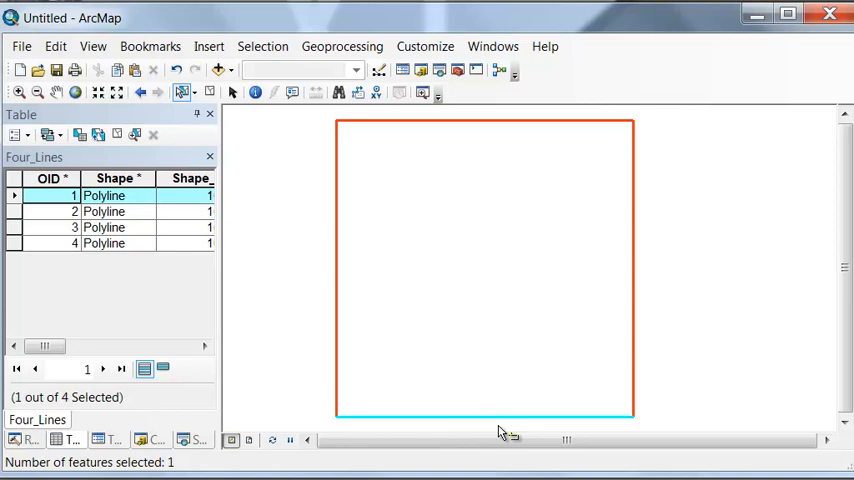
{"action": "mouse_move", "coordinate": [624, 300]}
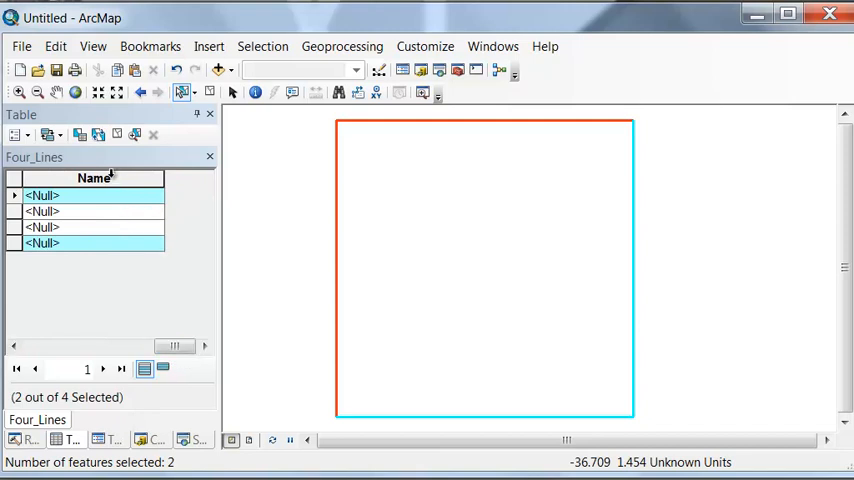
Calculate the Name field as "Moose Lane" for the selected rows via Field Calculator
{"action": "right_click", "coordinate": [92, 178]}
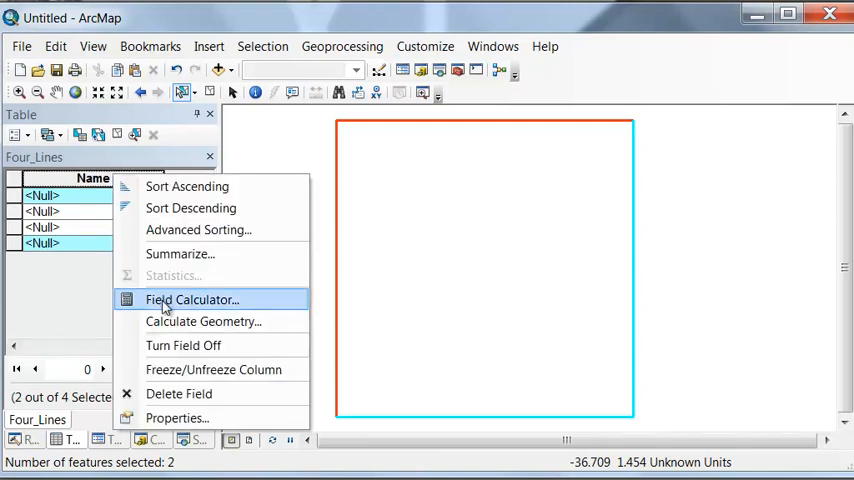
{"action": "left_click", "coordinate": [192, 300]}
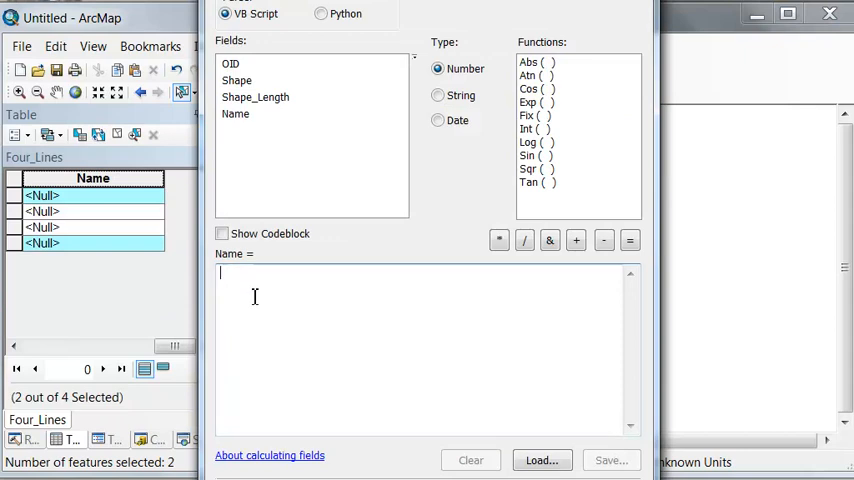
{"action": "type", "text": "\"Moo"}
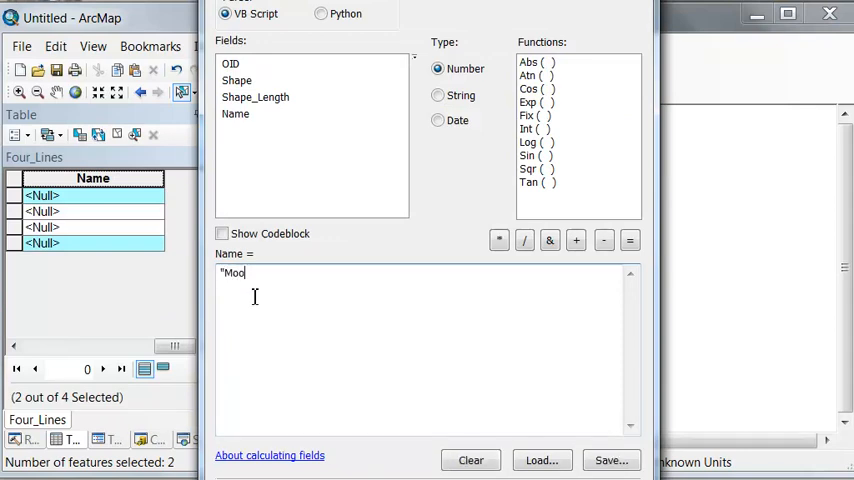
{"action": "type", "text": "se Lane"}
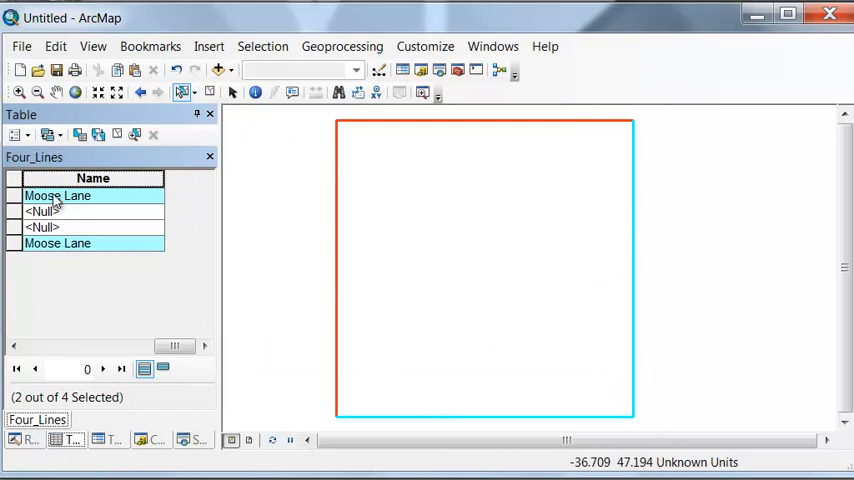
{"action": "left_click", "coordinate": [22, 136]}
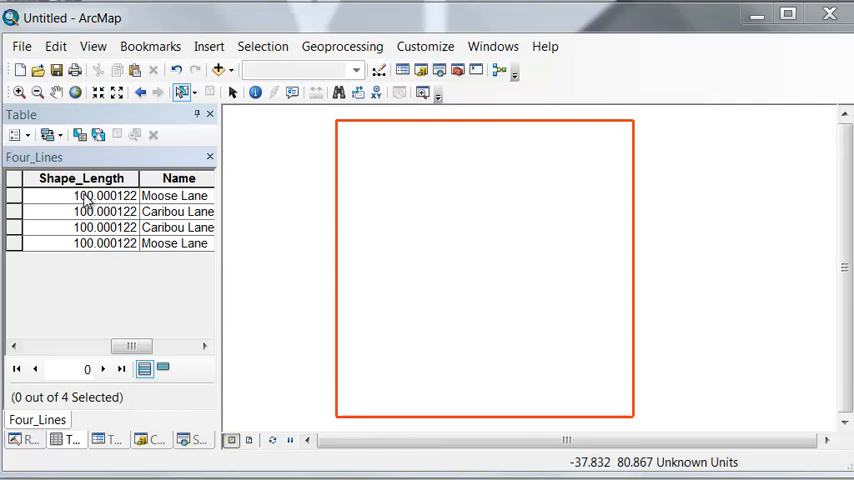
{"action": "mouse_move", "coordinate": [80, 248]}
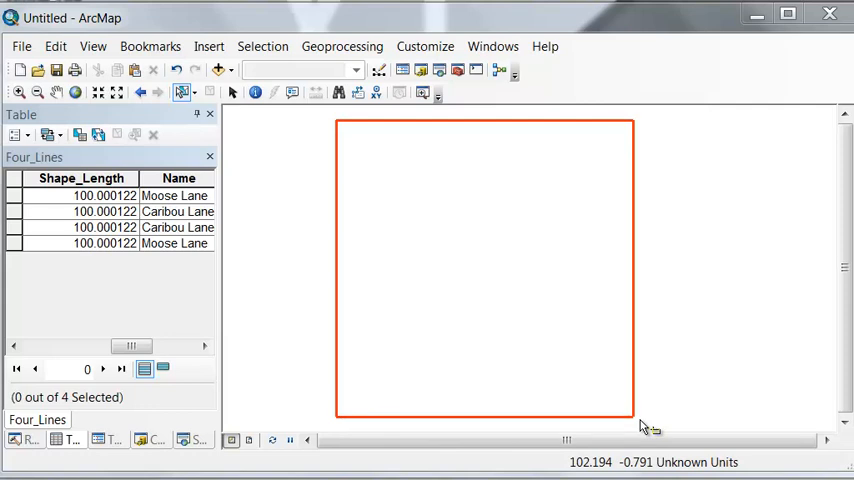
{"action": "mouse_move", "coordinate": [392, 416]}
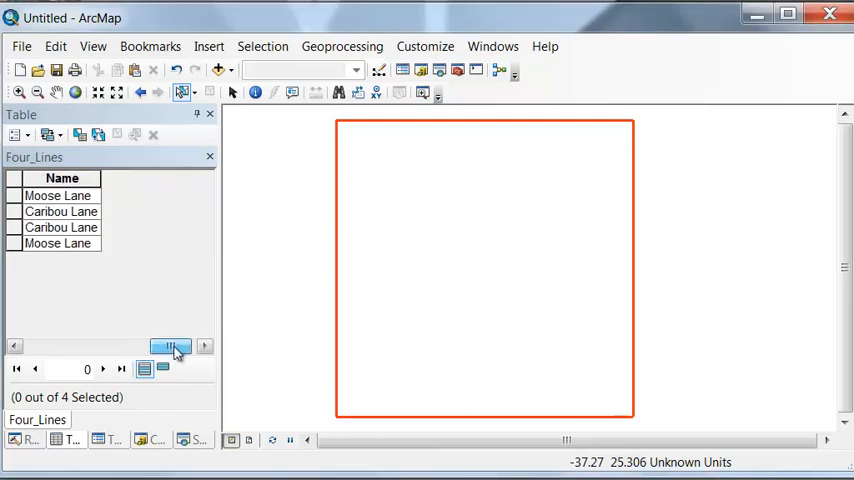
Calculate the STEPS field as 120 for all four lines via Field Calculator
{"action": "left_click", "coordinate": [14, 136]}
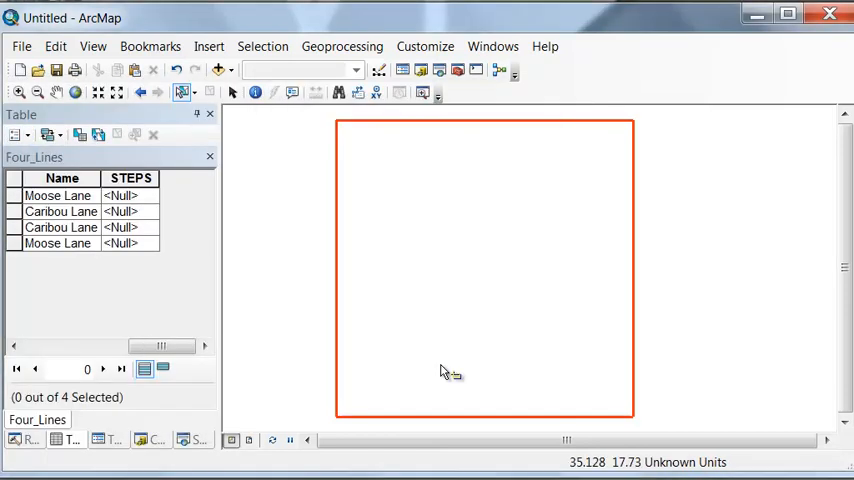
{"action": "right_click", "coordinate": [130, 178]}
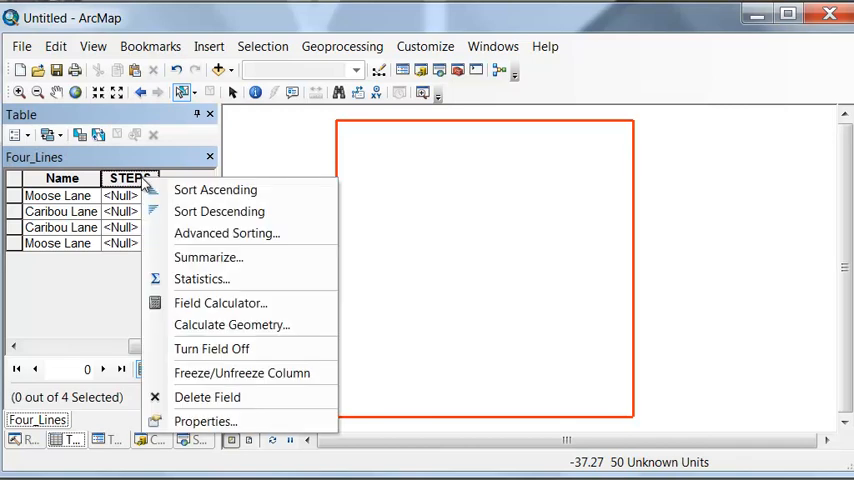
{"action": "left_click", "coordinate": [220, 302]}
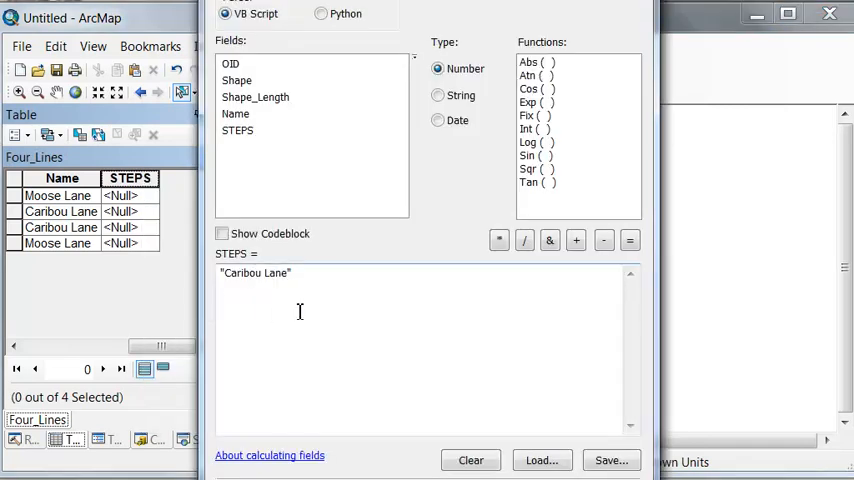
{"action": "type", "text": "12"}
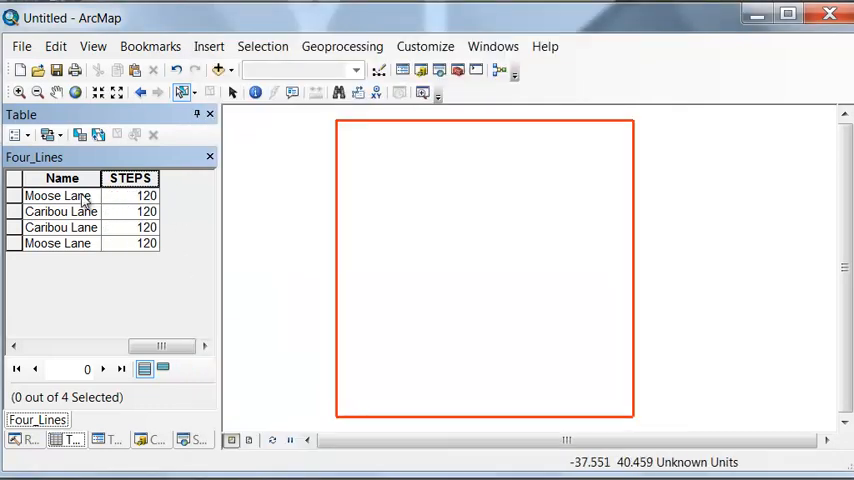
Select the two Moose Lane lines in the table
{"action": "left_click", "coordinate": [12, 196]}
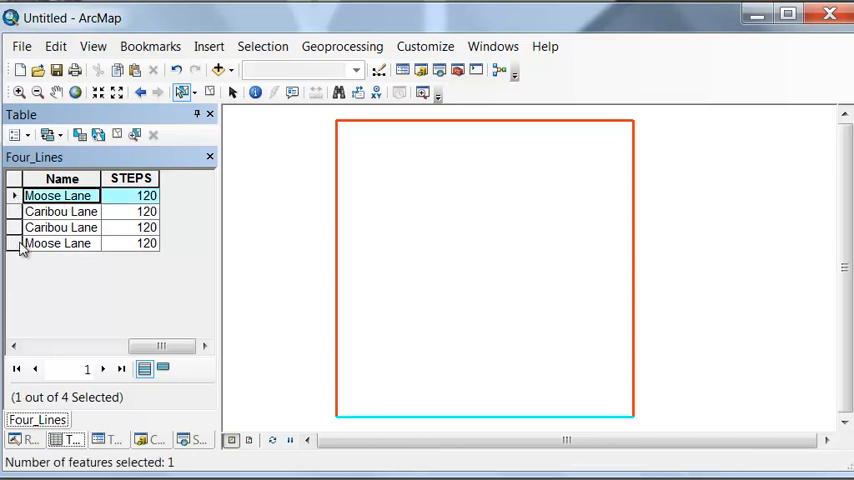
{"action": "left_click", "coordinate": [58, 244]}
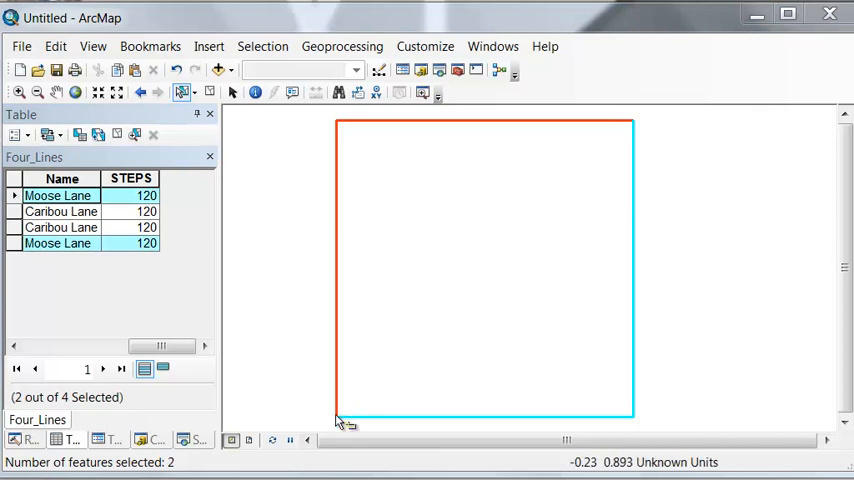
{"action": "mouse_move", "coordinate": [372, 424]}
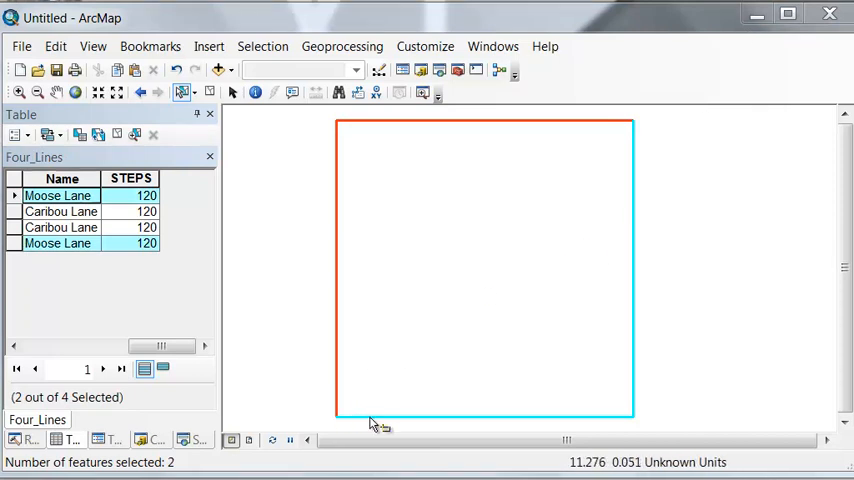
{"action": "mouse_move", "coordinate": [640, 424]}
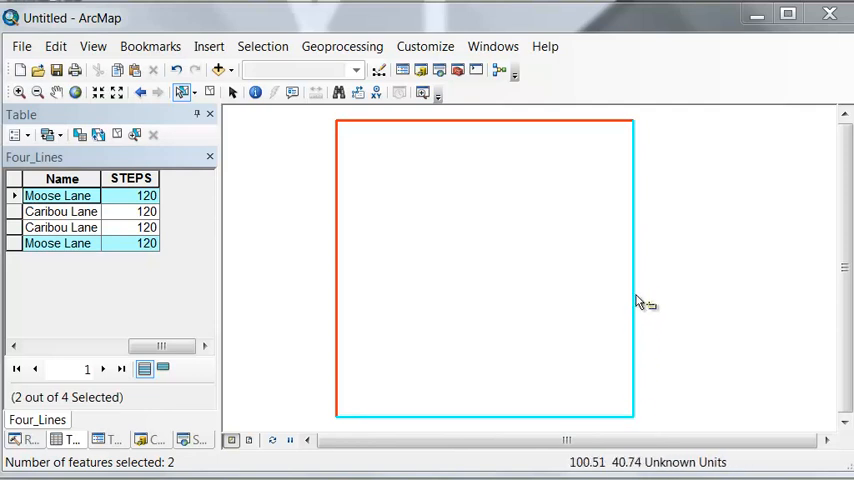
{"action": "mouse_move", "coordinate": [632, 136]}
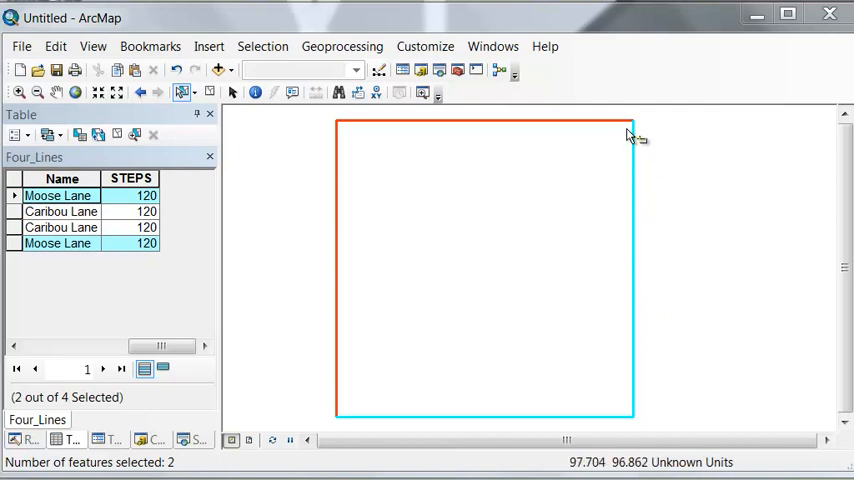
{"action": "mouse_move", "coordinate": [640, 128]}
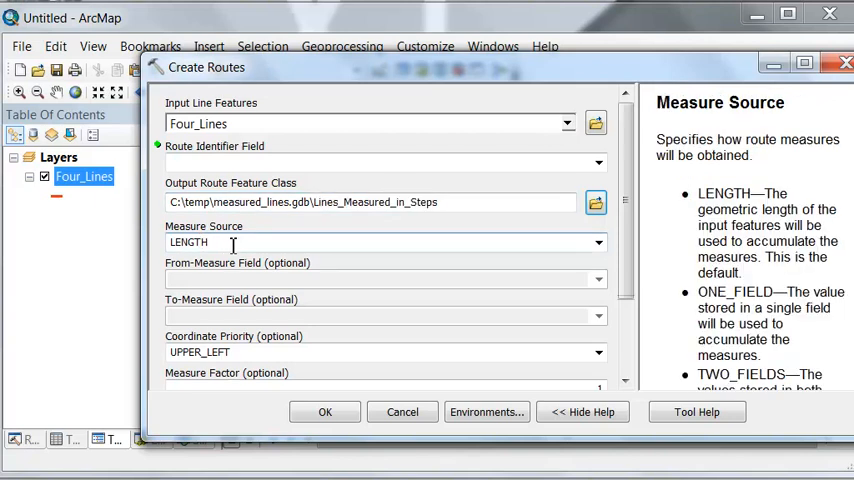
{"action": "mouse_move", "coordinate": [210, 244]}
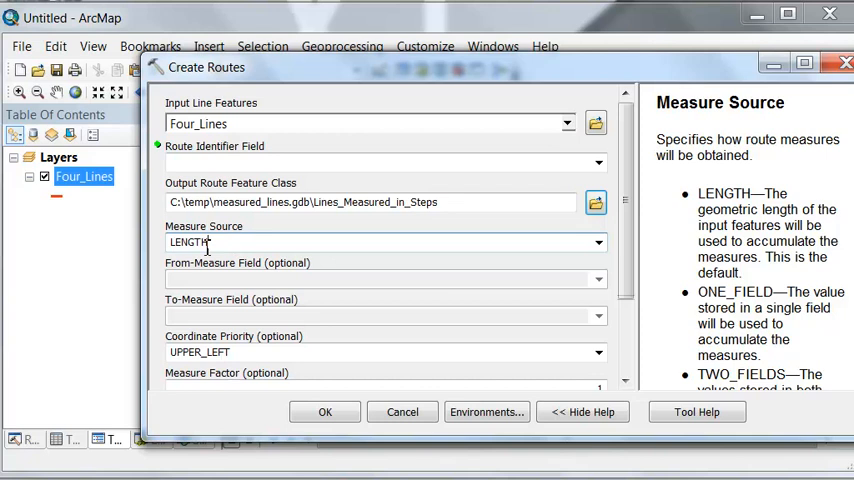
{"action": "mouse_move", "coordinate": [214, 248]}
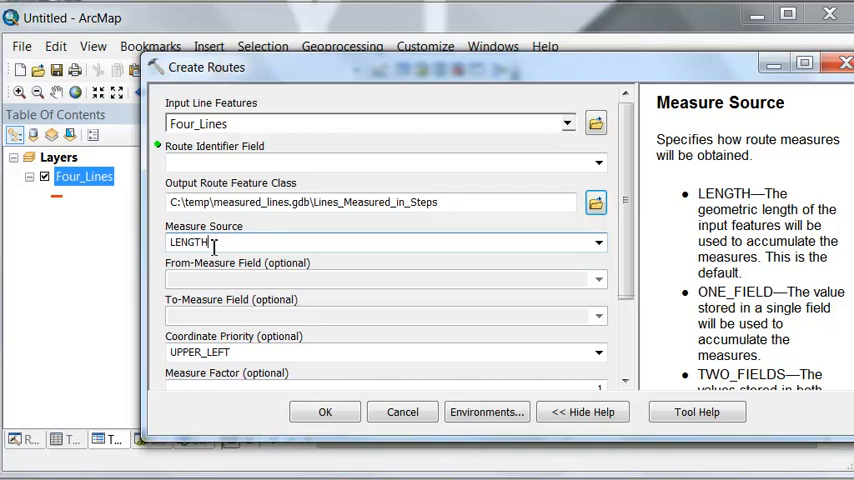
Run Create Routes with measure source ONE_FIELD and coordinate priority LOWER_LEFT
{"action": "left_click", "coordinate": [598, 242]}
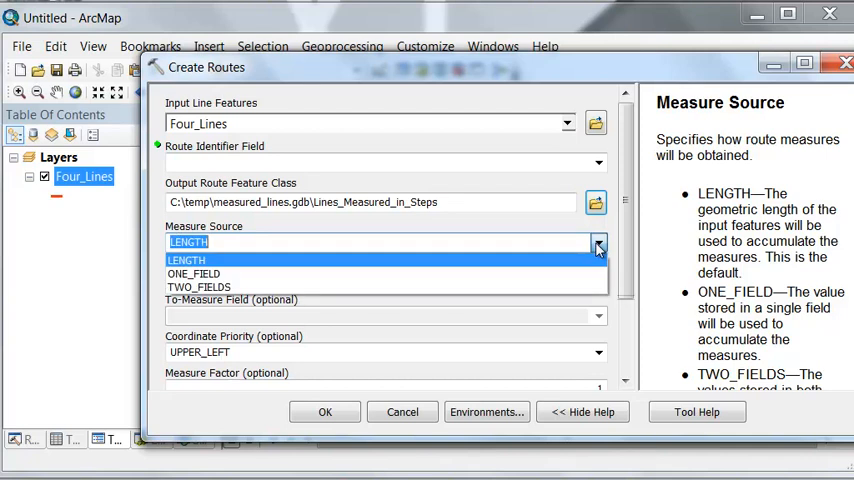
{"action": "left_click", "coordinate": [192, 272]}
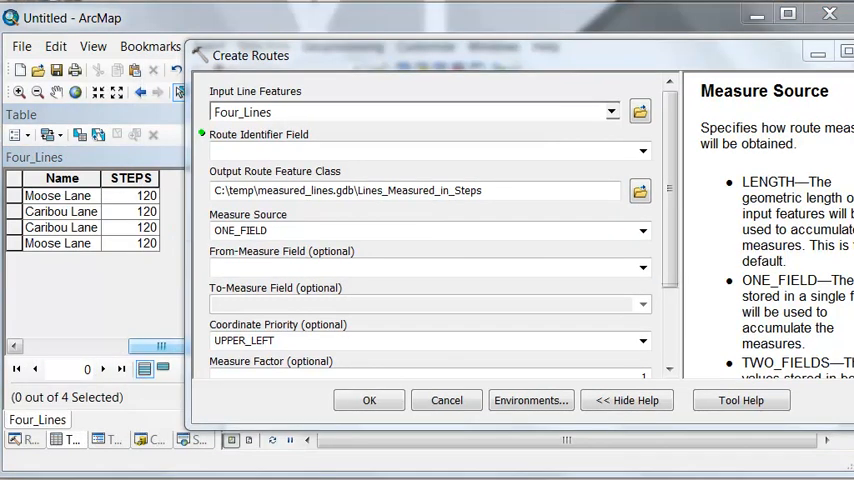
{"action": "mouse_move", "coordinate": [144, 196]}
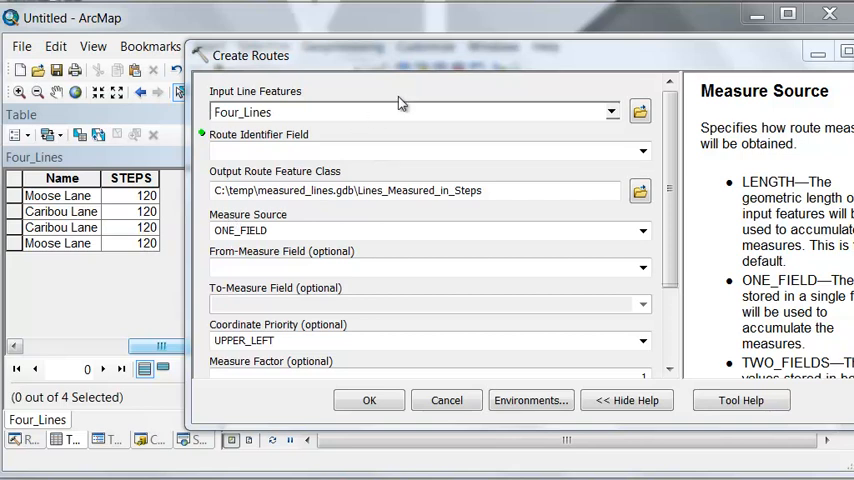
{"action": "mouse_move", "coordinate": [334, 64]}
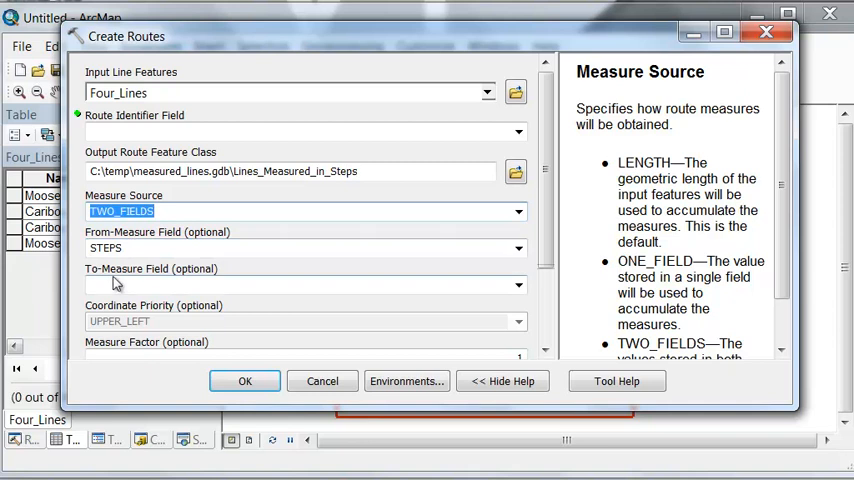
{"action": "mouse_move", "coordinate": [128, 278]}
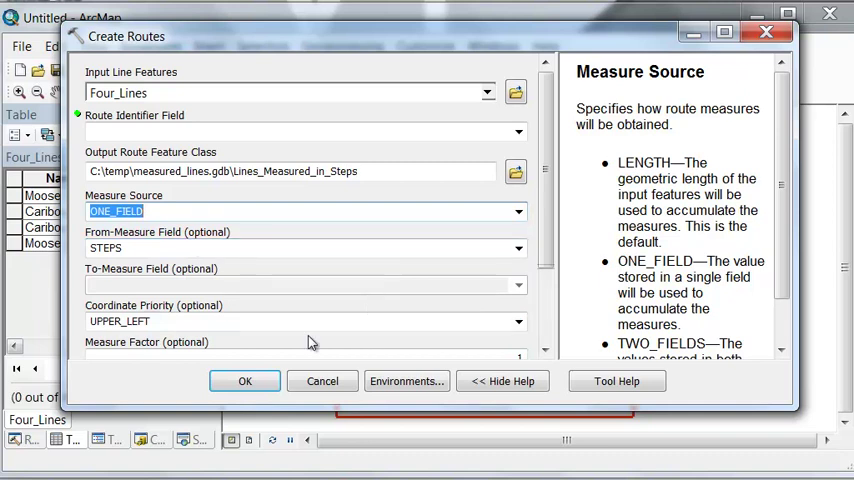
{"action": "left_click", "coordinate": [516, 320]}
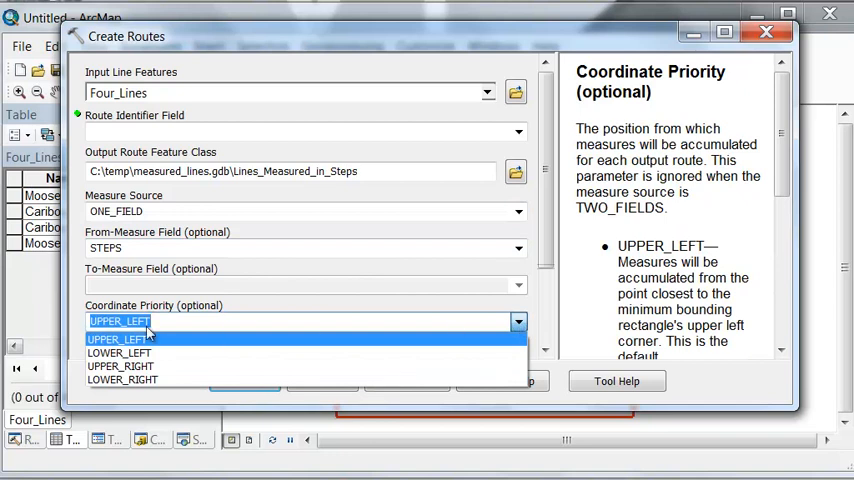
{"action": "left_click", "coordinate": [120, 352]}
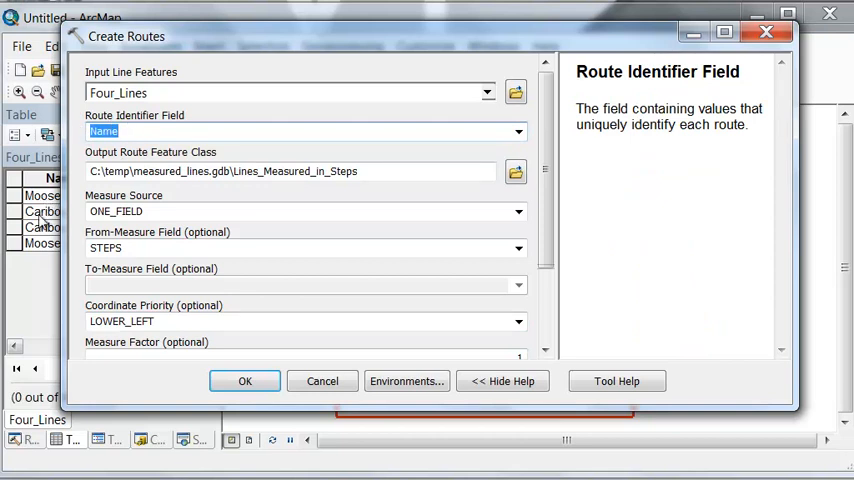
{"action": "left_click", "coordinate": [242, 380]}
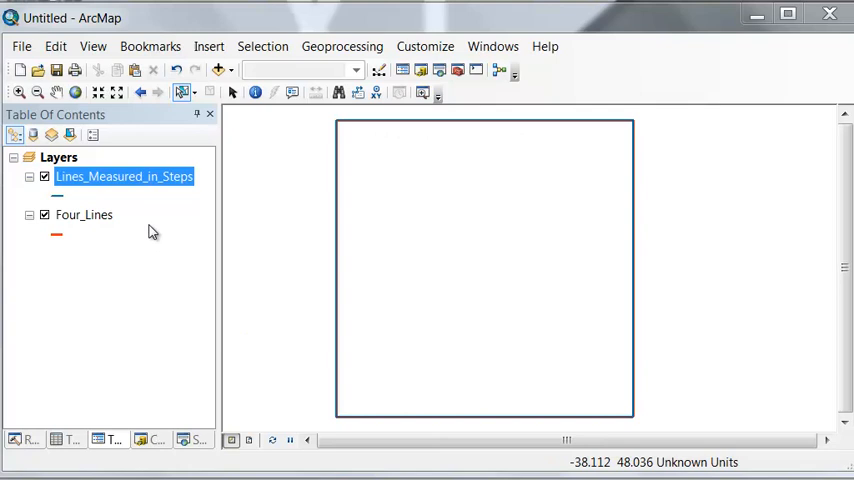
{"action": "right_click", "coordinate": [124, 176]}
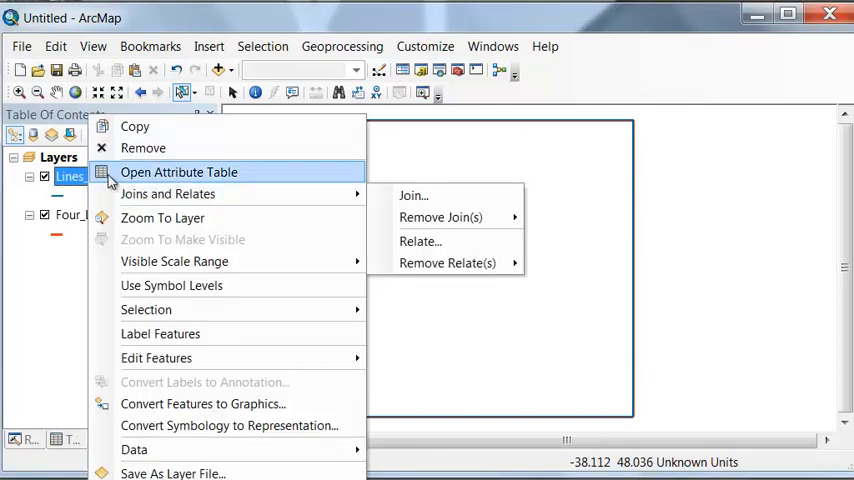
{"action": "left_click", "coordinate": [180, 172]}
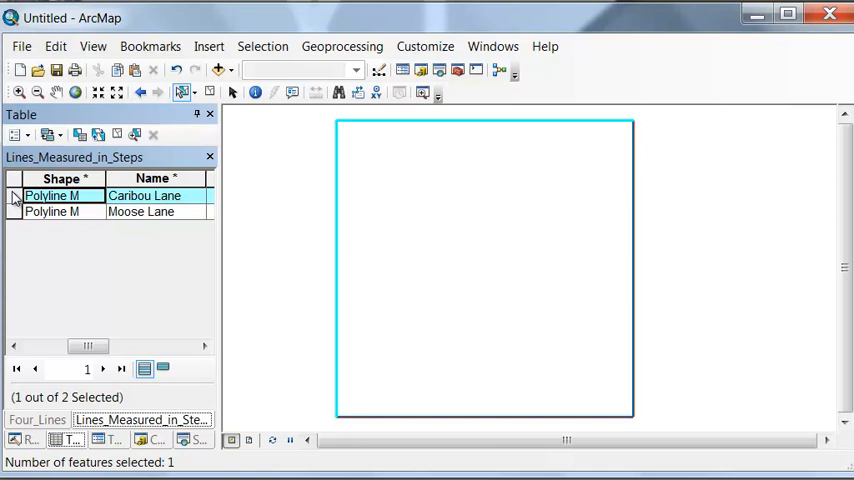
{"action": "left_click", "coordinate": [14, 212]}
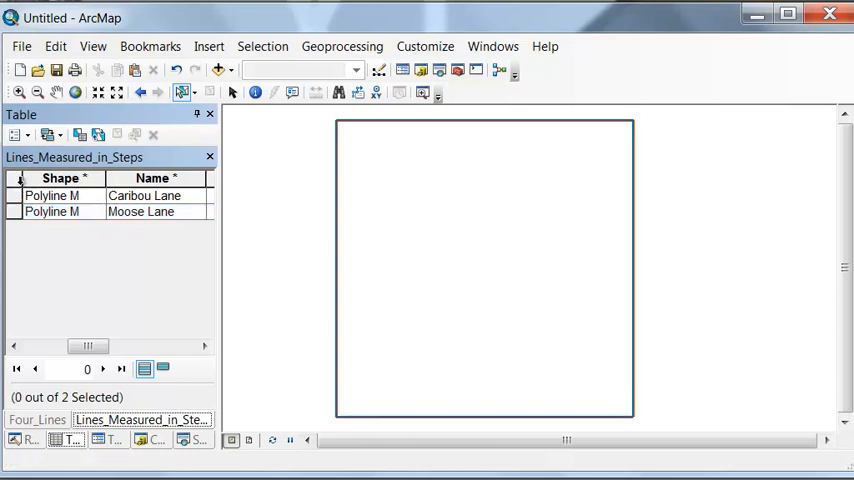
{"action": "mouse_move", "coordinate": [80, 196]}
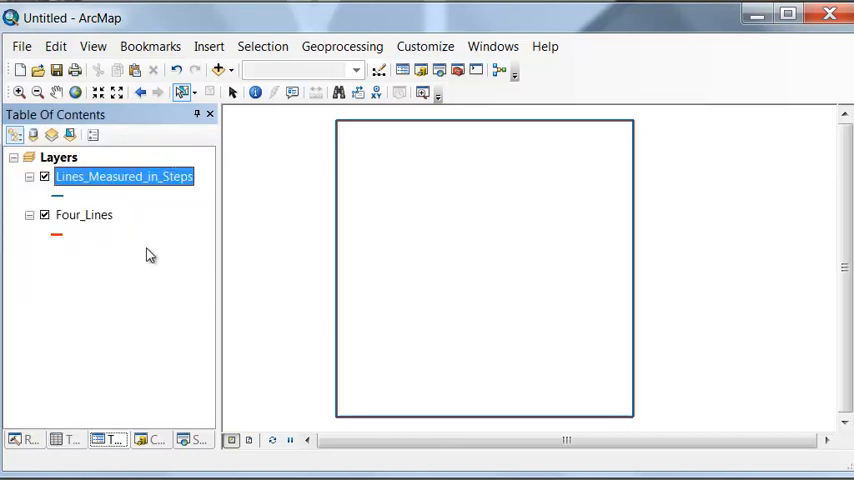
In the route layer's Hatches, set interval 1 and marker hatches every 25
{"action": "right_click", "coordinate": [124, 176]}
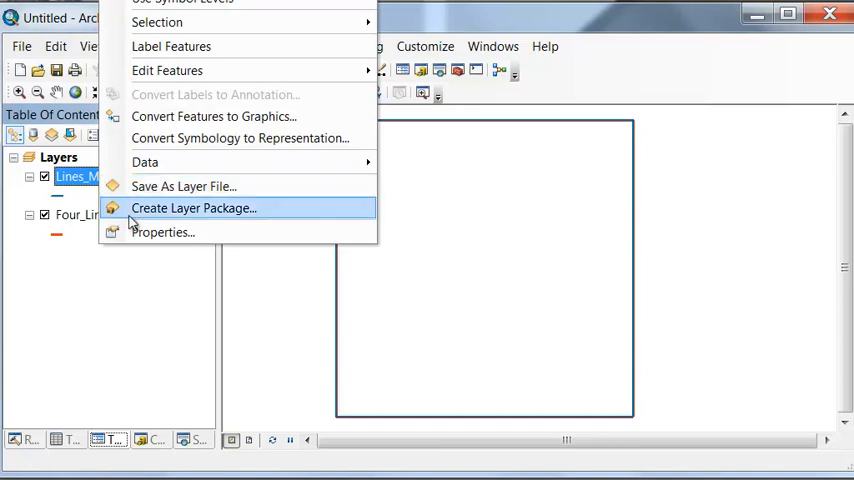
{"action": "left_click", "coordinate": [162, 232]}
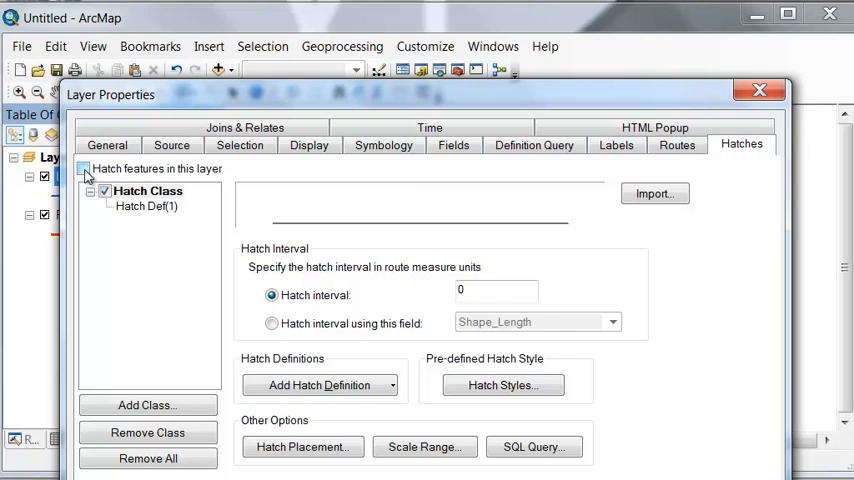
{"action": "left_click", "coordinate": [84, 168]}
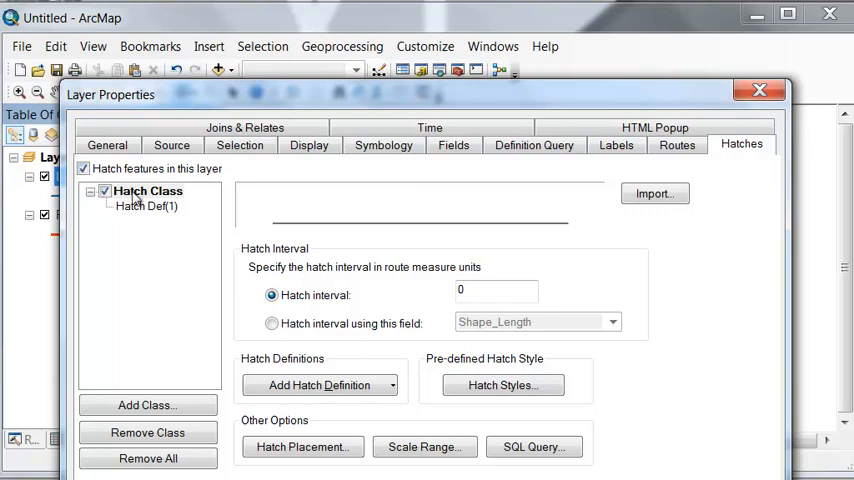
{"action": "left_click", "coordinate": [496, 292]}
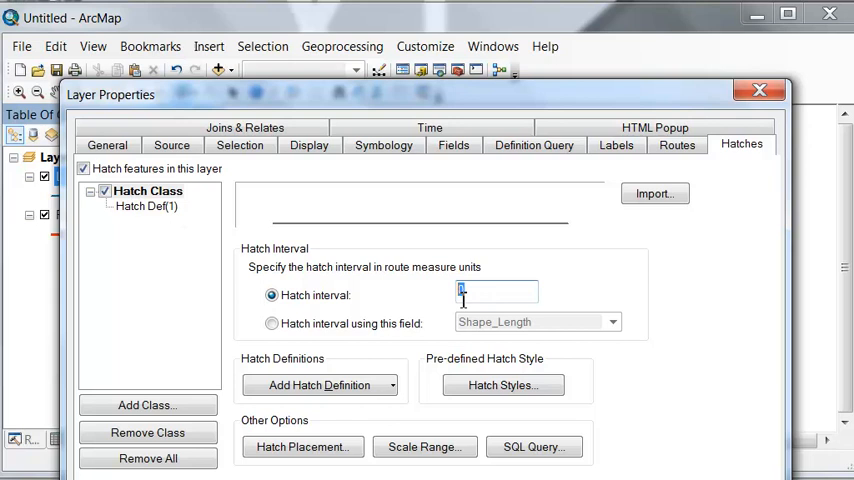
{"action": "type", "text": "1"}
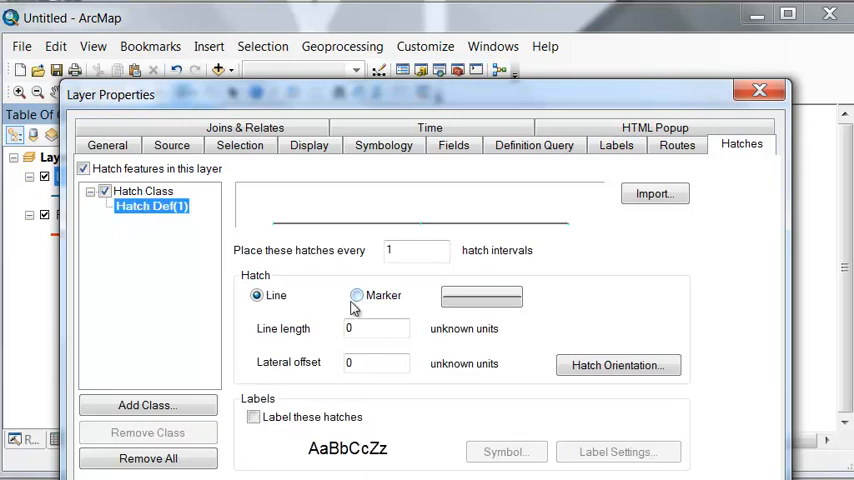
{"action": "left_click", "coordinate": [356, 296]}
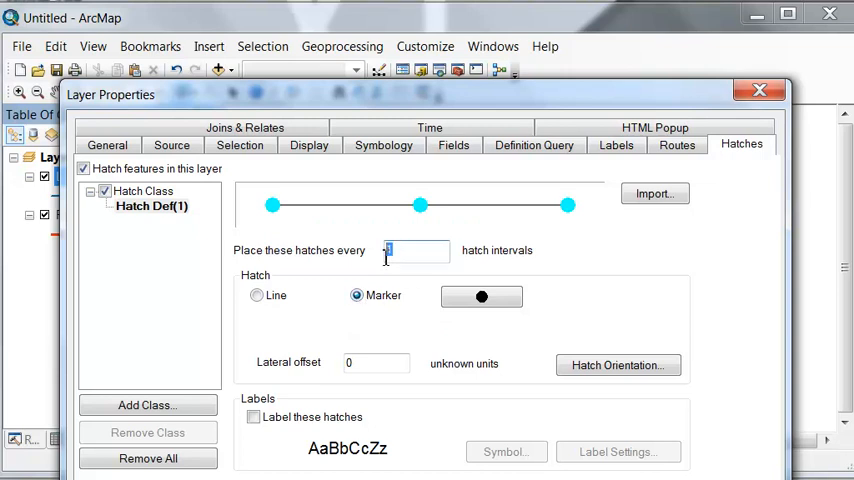
{"action": "type", "text": "25"}
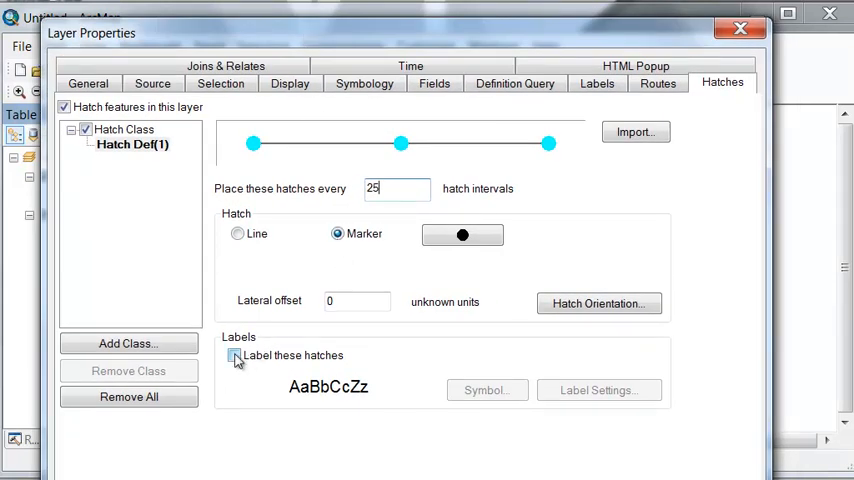
Label the hatches with their measure followed by the suffix Steps
{"action": "left_click", "coordinate": [234, 356]}
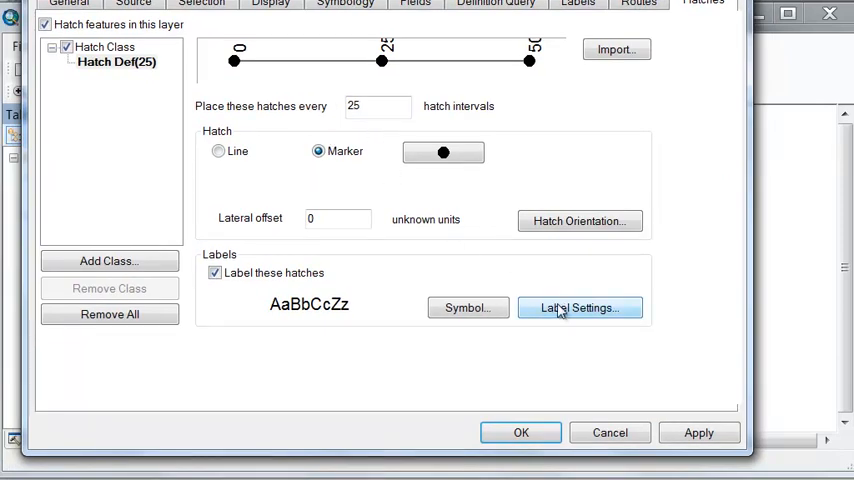
{"action": "left_click", "coordinate": [580, 308]}
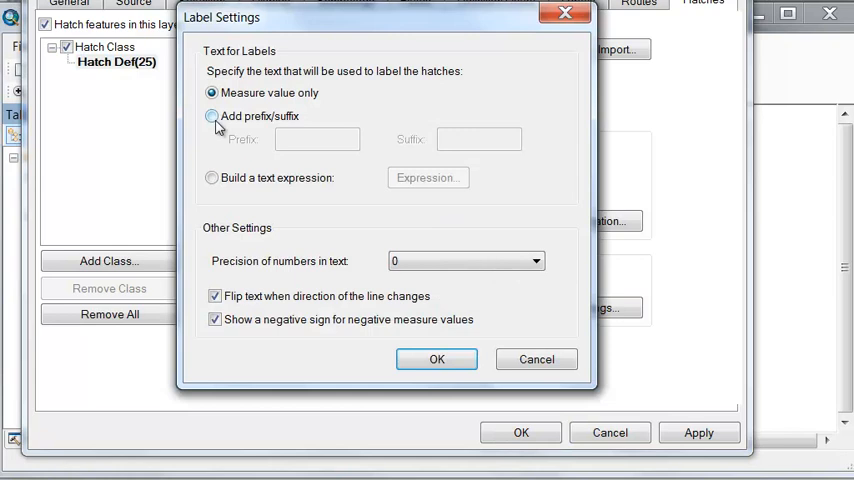
{"action": "left_click", "coordinate": [212, 116]}
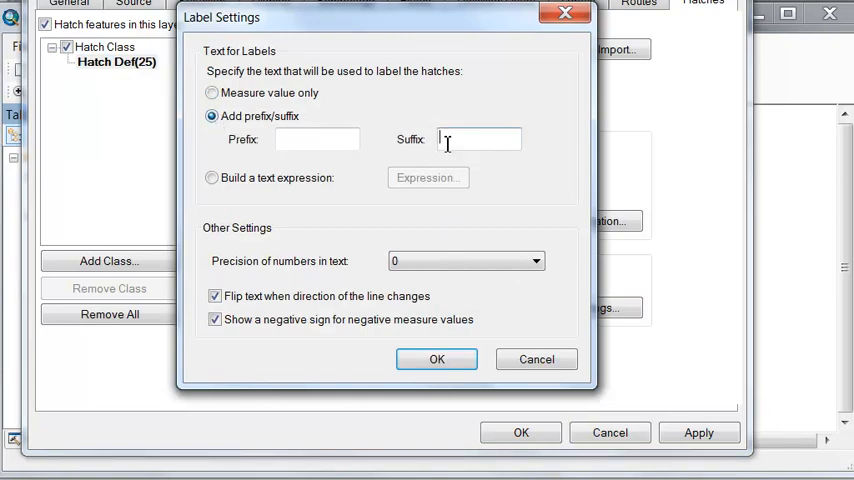
{"action": "type", "text": "Step"}
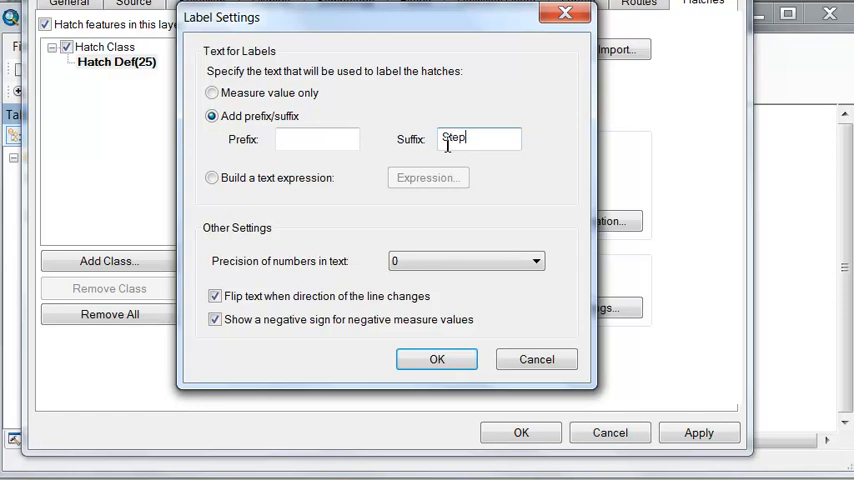
{"action": "type", "text": "s"}
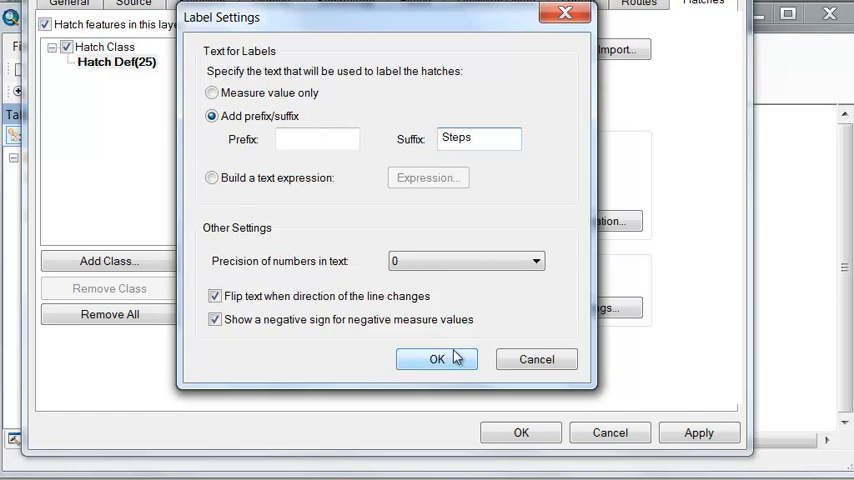
{"action": "left_click", "coordinate": [436, 360]}
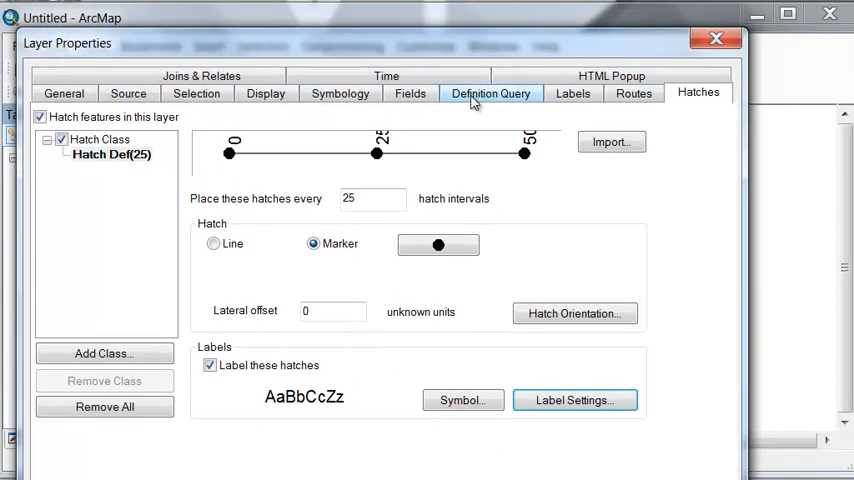
Filter the route layer by Name in Query Builder and hide the Four_Lines layer
{"action": "left_click", "coordinate": [490, 92]}
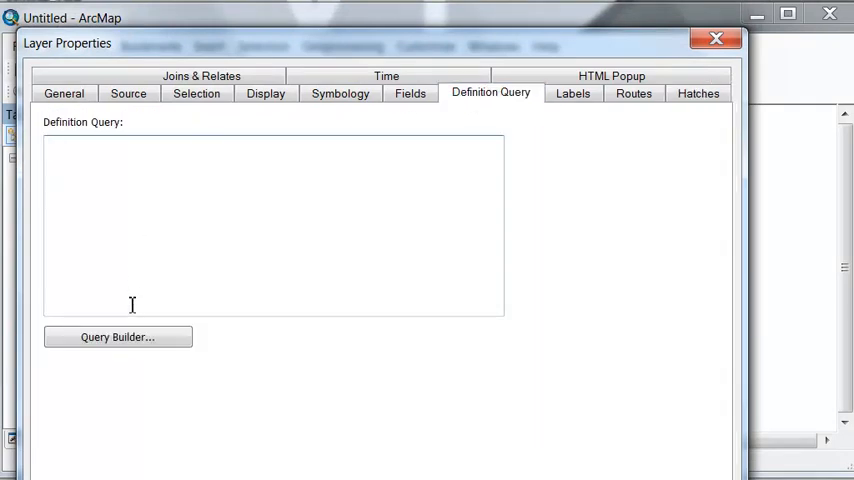
{"action": "left_click", "coordinate": [118, 336]}
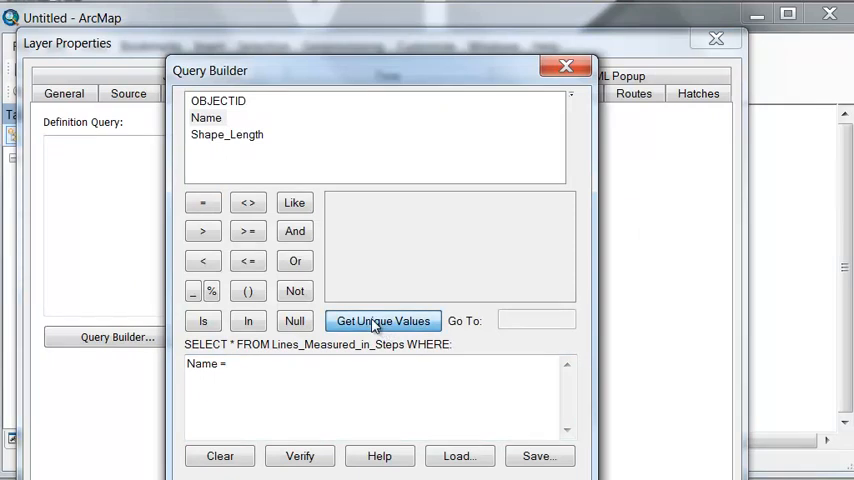
{"action": "left_click", "coordinate": [382, 320]}
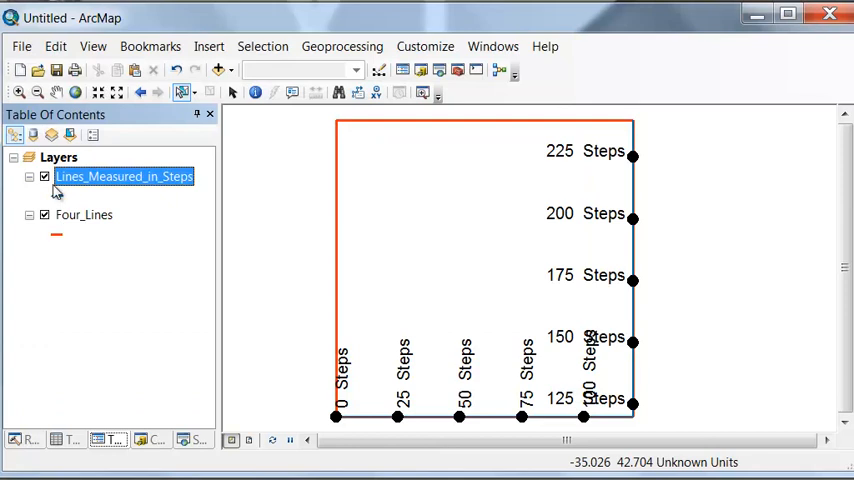
{"action": "left_click", "coordinate": [44, 214]}
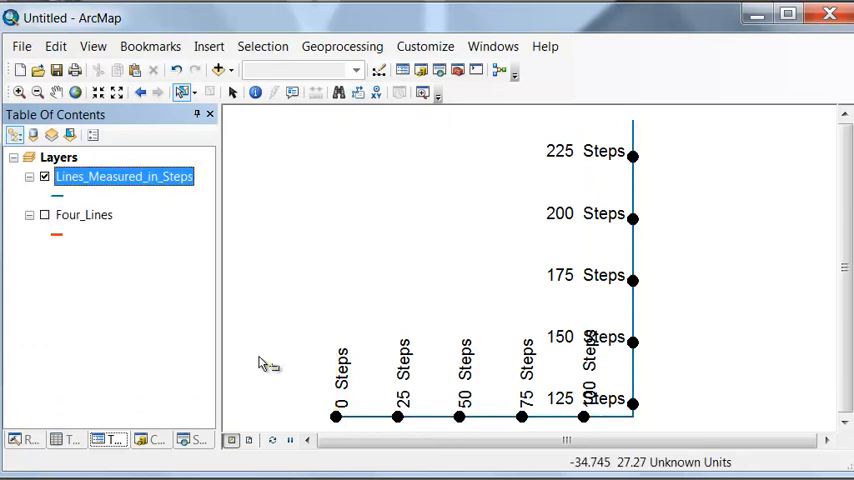
{"action": "mouse_move", "coordinate": [544, 432]}
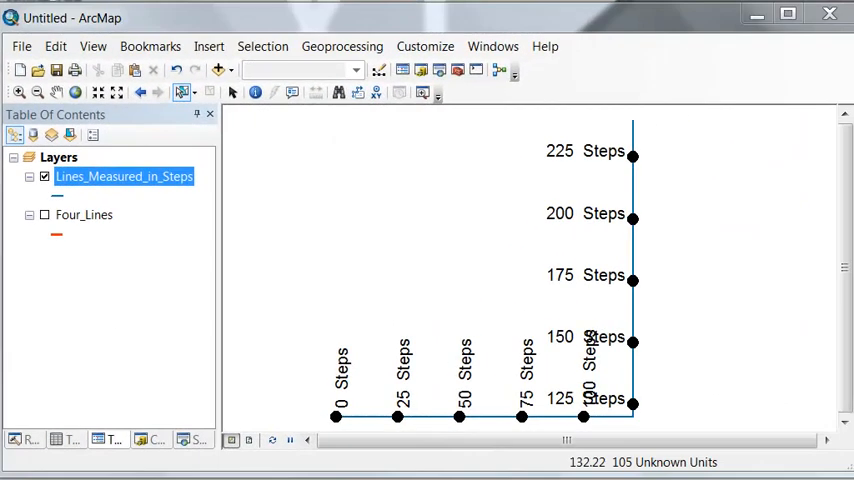
{"action": "mouse_move", "coordinate": [160, 184]}
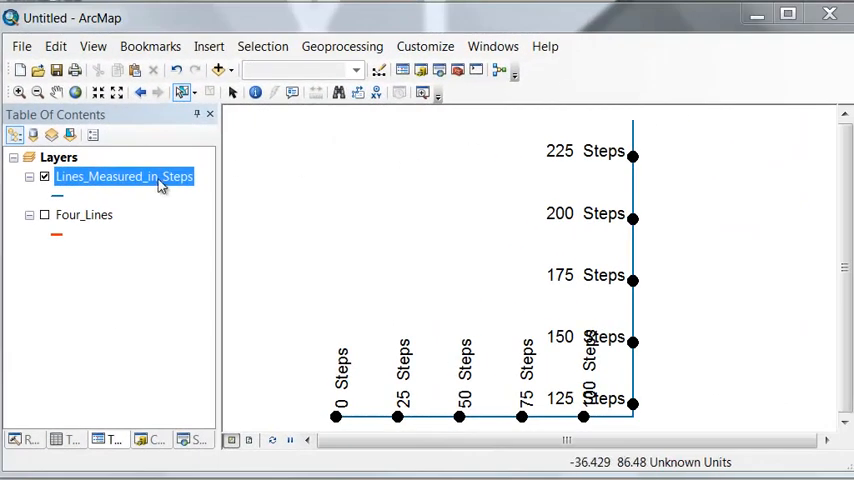
Reopen the measured lines layer's properties to change the hatch interval to 50
{"action": "right_click", "coordinate": [120, 176]}
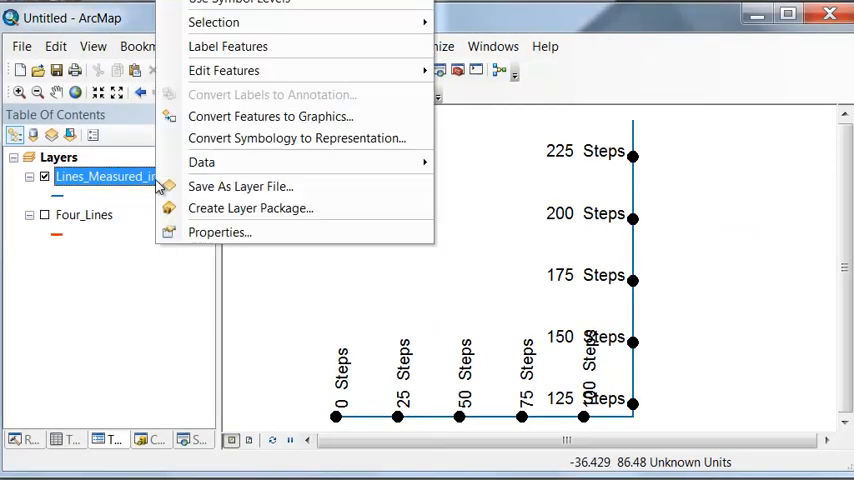
{"action": "mouse_move", "coordinate": [220, 232]}
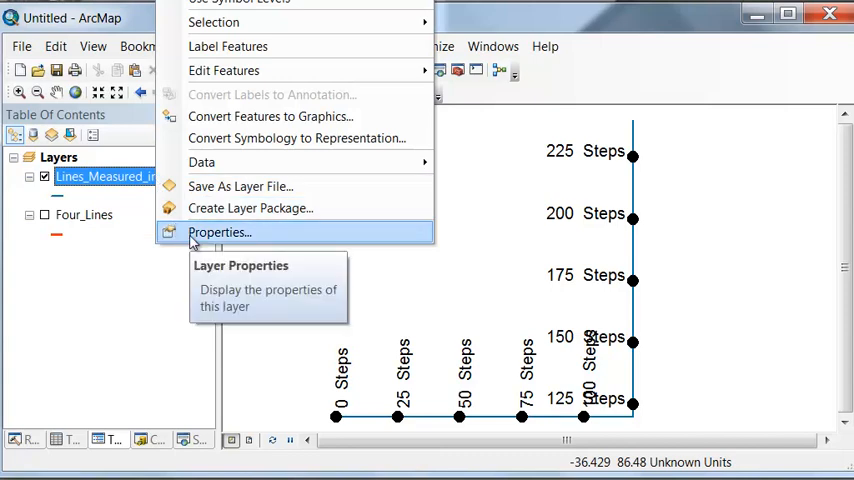
{"action": "left_click", "coordinate": [220, 232]}
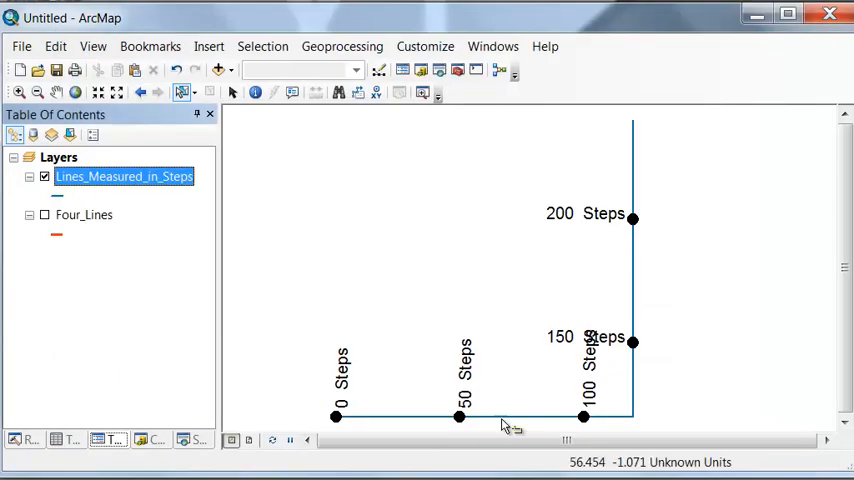
{"action": "mouse_move", "coordinate": [188, 232]}
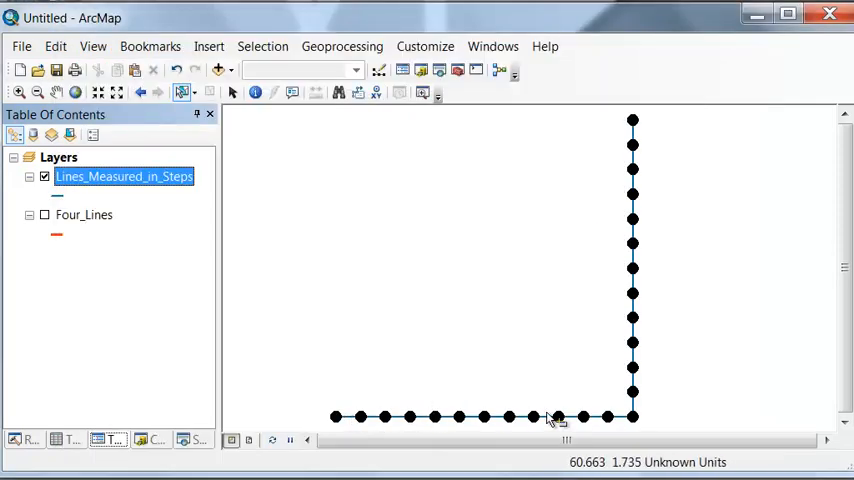
{"action": "mouse_move", "coordinate": [704, 32]}
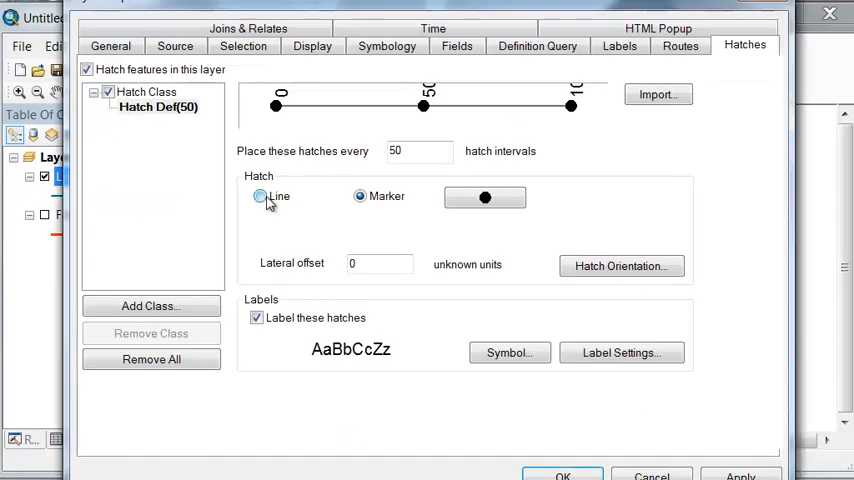
Draw hatches as centred line ticks of length 10 and apply to the map
{"action": "left_click", "coordinate": [260, 196]}
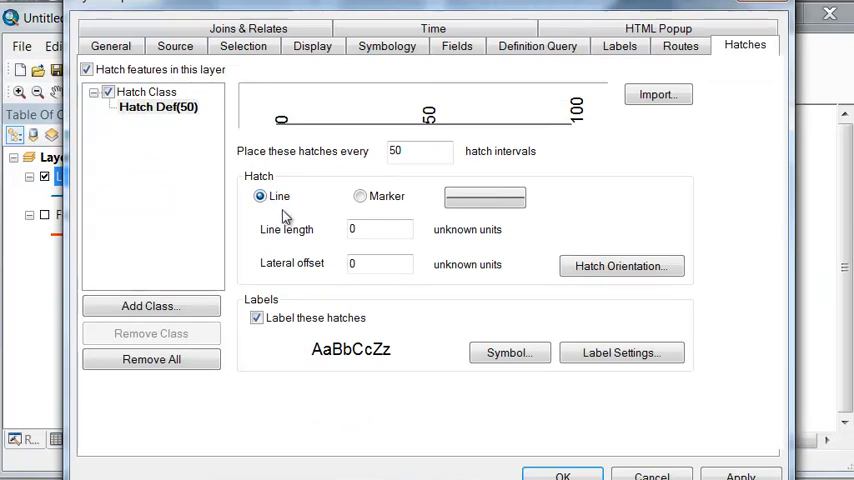
{"action": "left_click", "coordinate": [380, 228]}
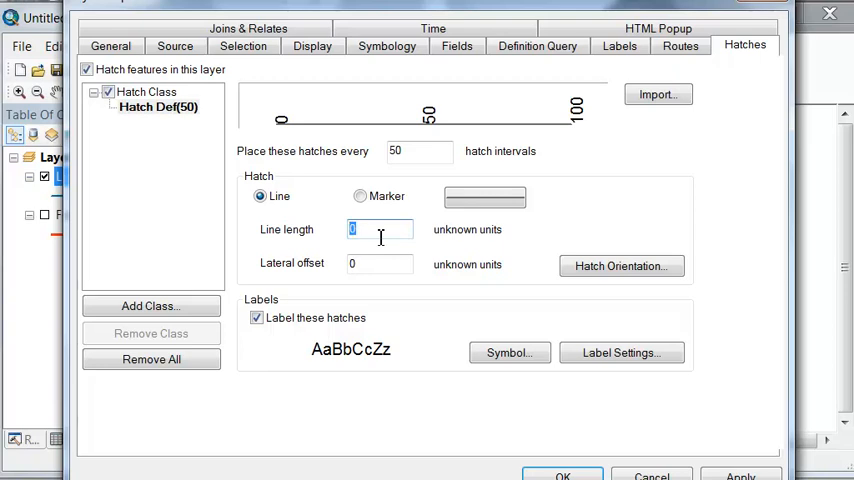
{"action": "type", "text": "10"}
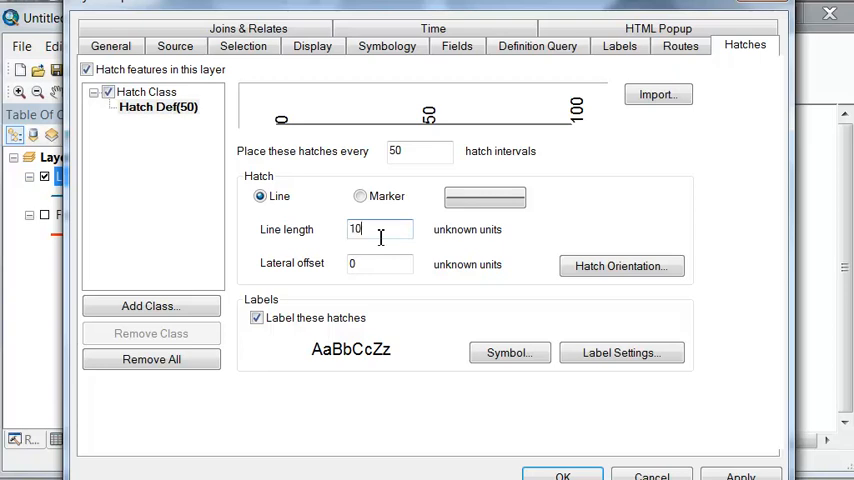
{"action": "left_click", "coordinate": [620, 264]}
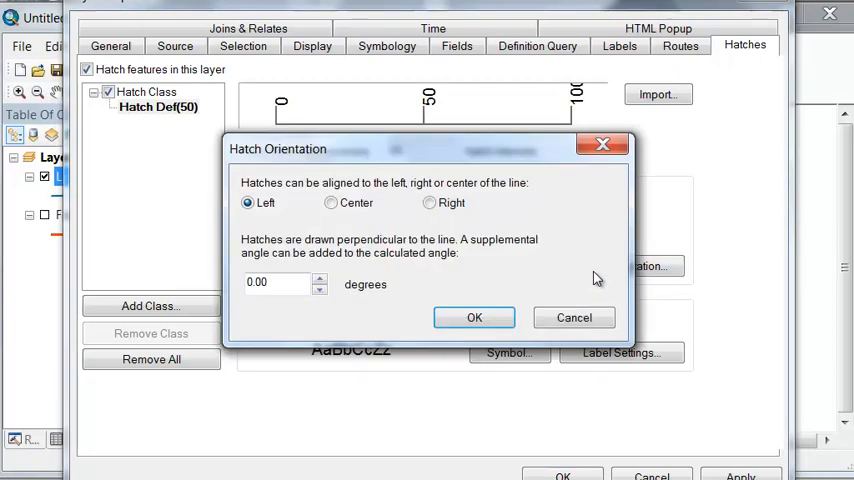
{"action": "left_click", "coordinate": [332, 202]}
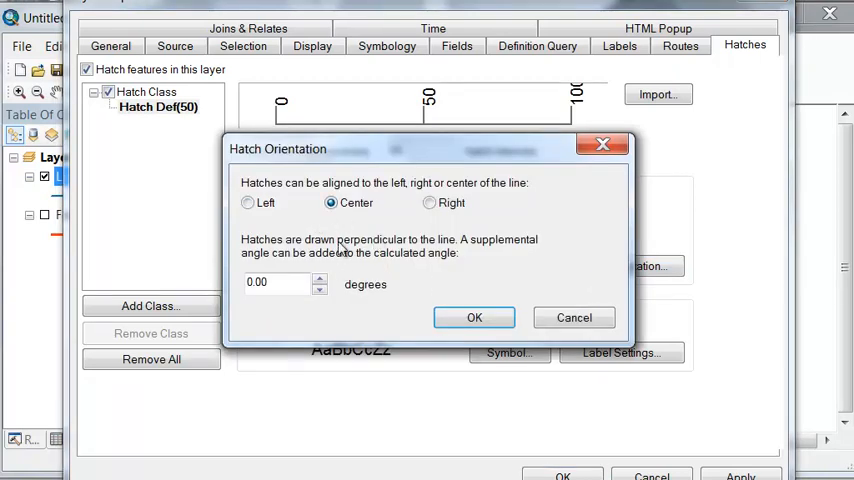
{"action": "left_click", "coordinate": [474, 316]}
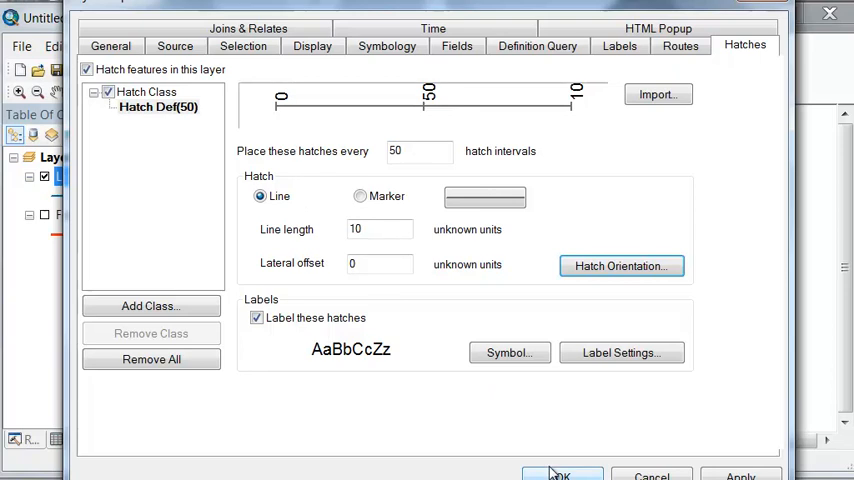
{"action": "left_click", "coordinate": [556, 472]}
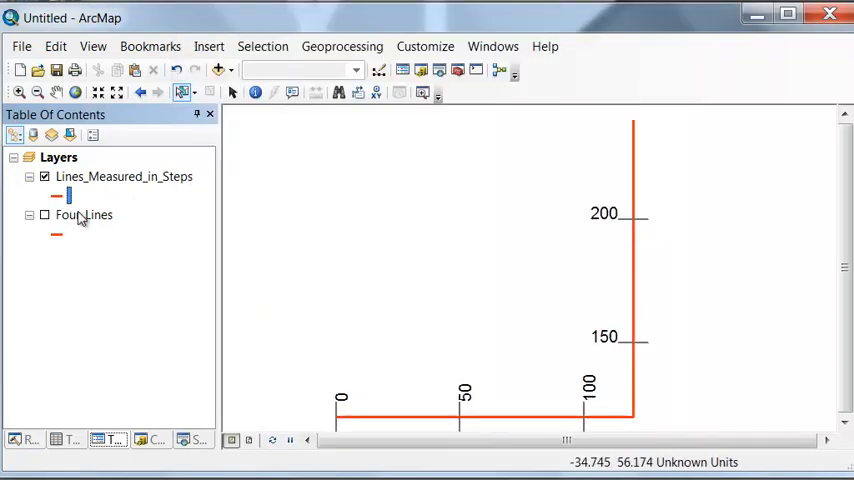
Give the 50-step hatch definition a red line symbol
{"action": "right_click", "coordinate": [84, 214]}
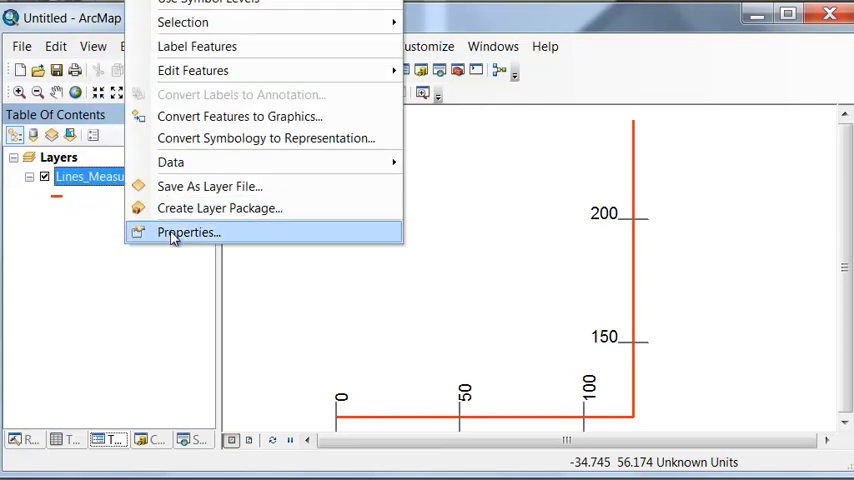
{"action": "left_click", "coordinate": [188, 232]}
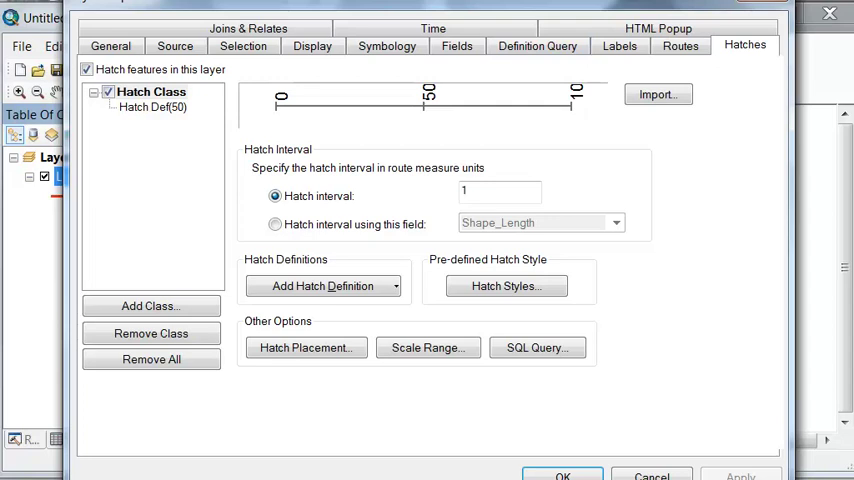
{"action": "left_click", "coordinate": [162, 108]}
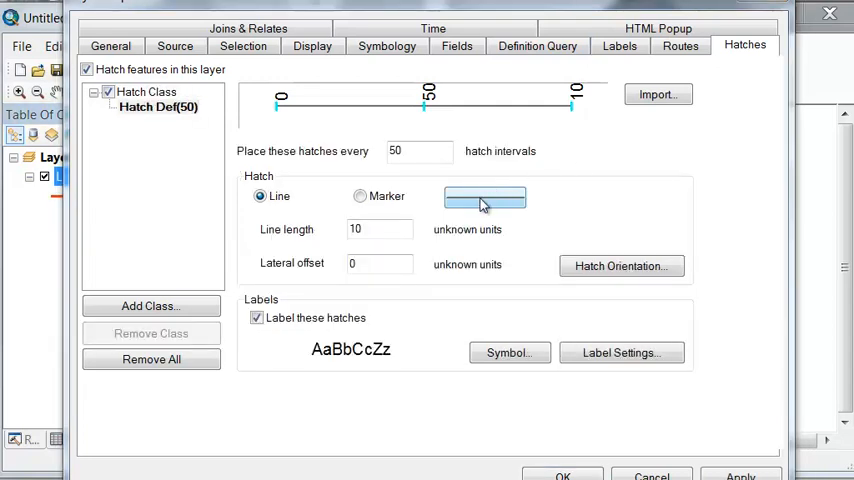
{"action": "left_click", "coordinate": [484, 196]}
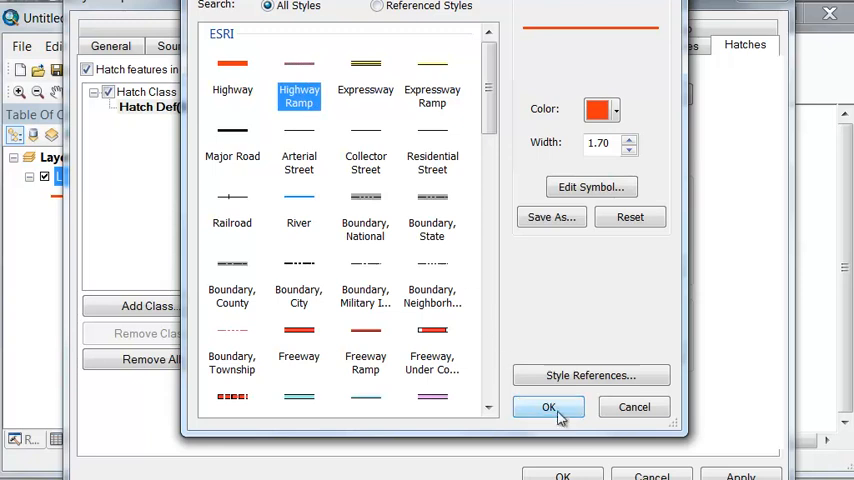
{"action": "left_click", "coordinate": [548, 408]}
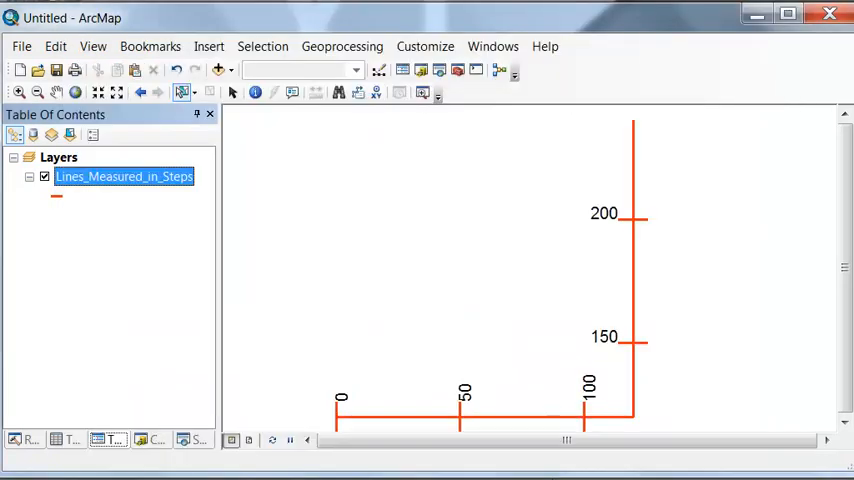
{"action": "mouse_move", "coordinate": [618, 212]}
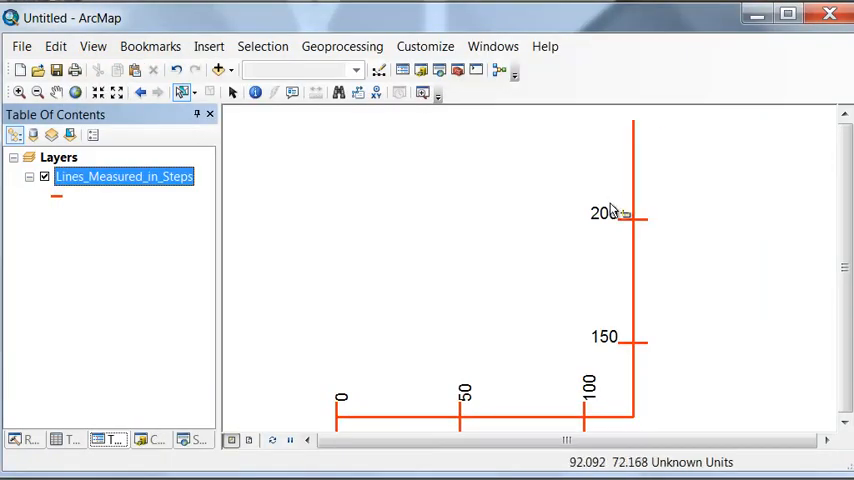
{"action": "mouse_move", "coordinate": [514, 400]}
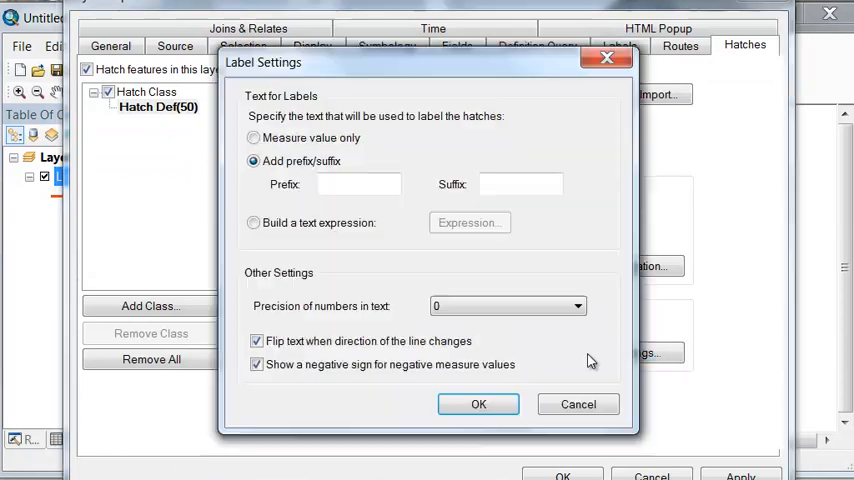
{"action": "mouse_move", "coordinate": [732, 62]}
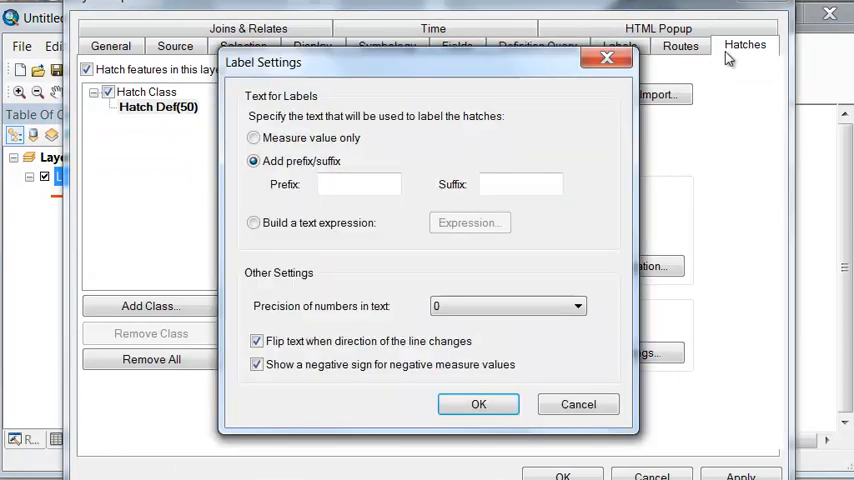
Add the label suffix Steps and make the hatch label text red
{"action": "type", "text": "Steps"}
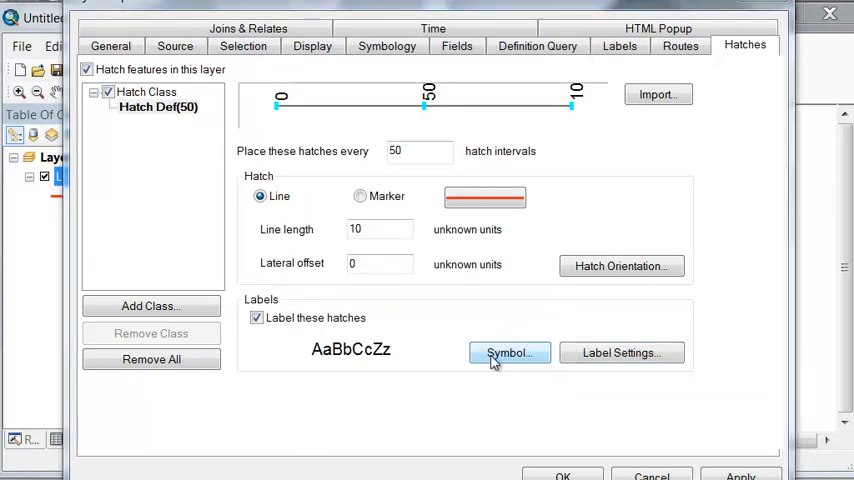
{"action": "left_click", "coordinate": [508, 352]}
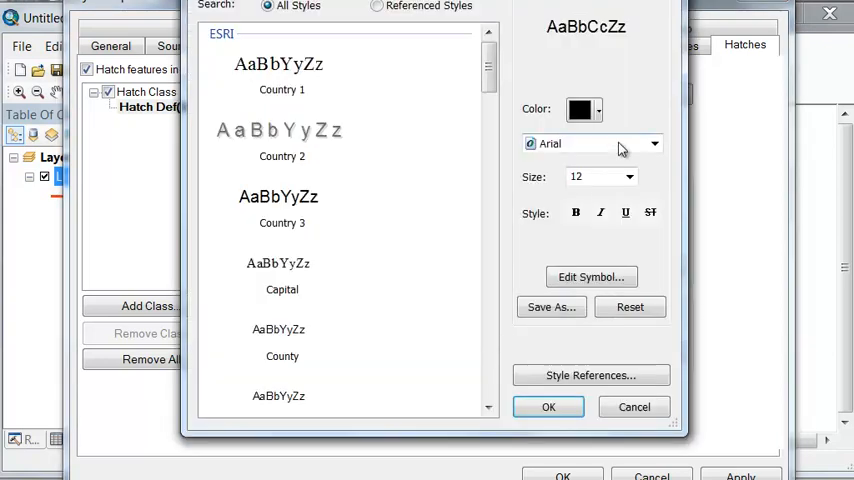
{"action": "left_click", "coordinate": [582, 110]}
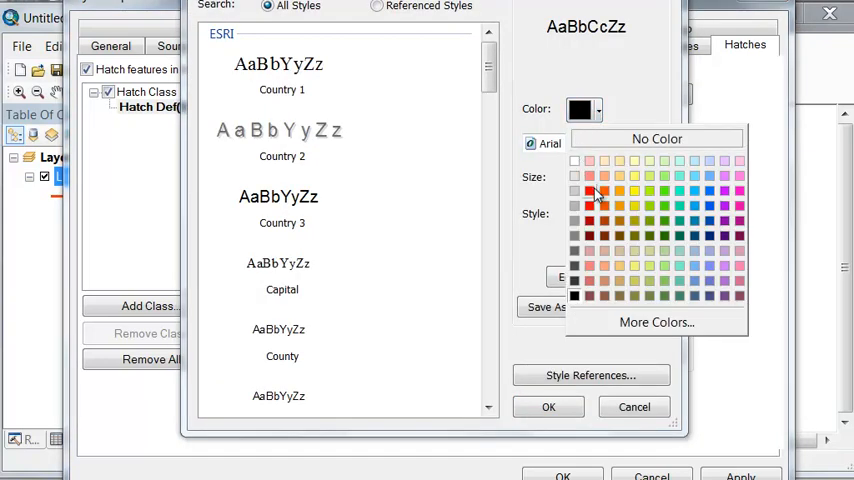
{"action": "left_click", "coordinate": [604, 192]}
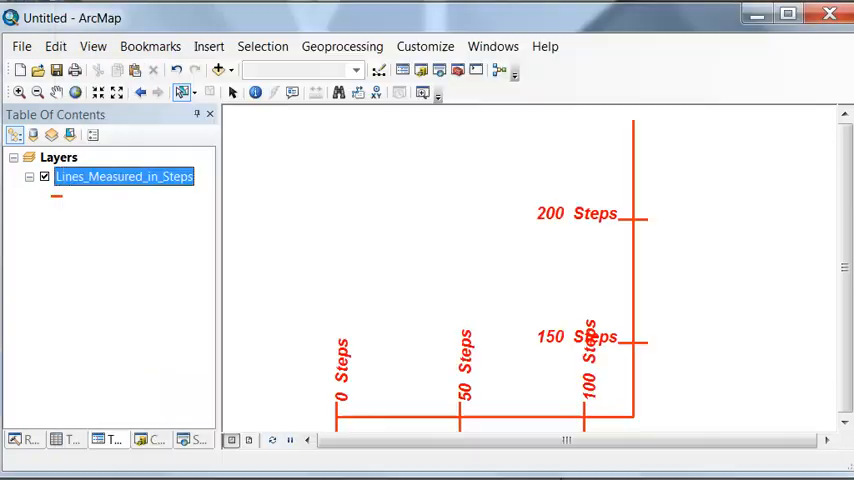
{"action": "mouse_move", "coordinate": [592, 222]}
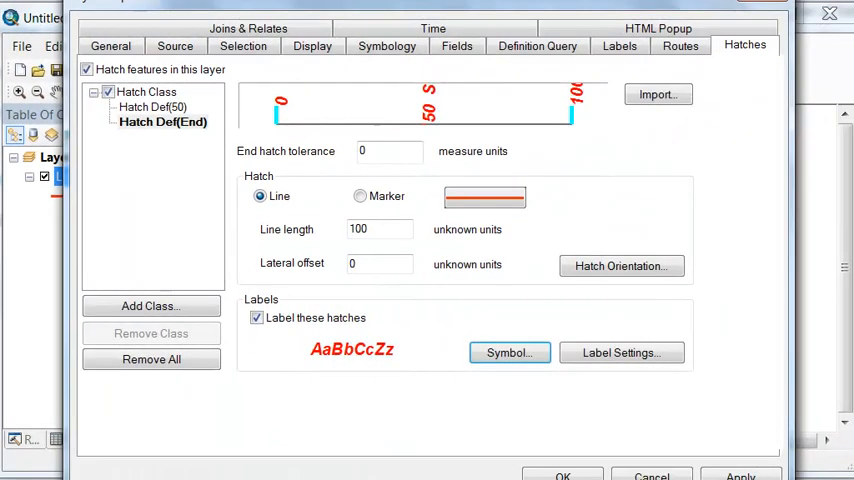
Confirm the Layer Properties hatch settings and show the route's attribute table with the Moose Lane Polyline M record
{"action": "left_click", "coordinate": [562, 474]}
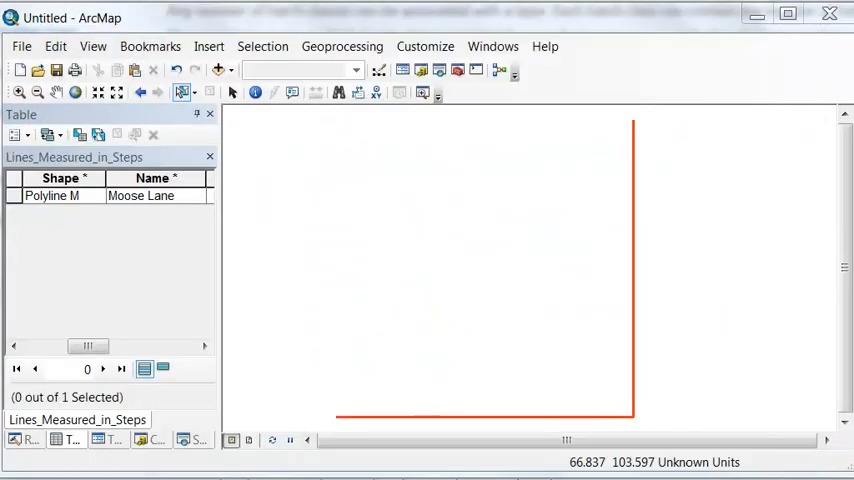
{"action": "mouse_move", "coordinate": [112, 250]}
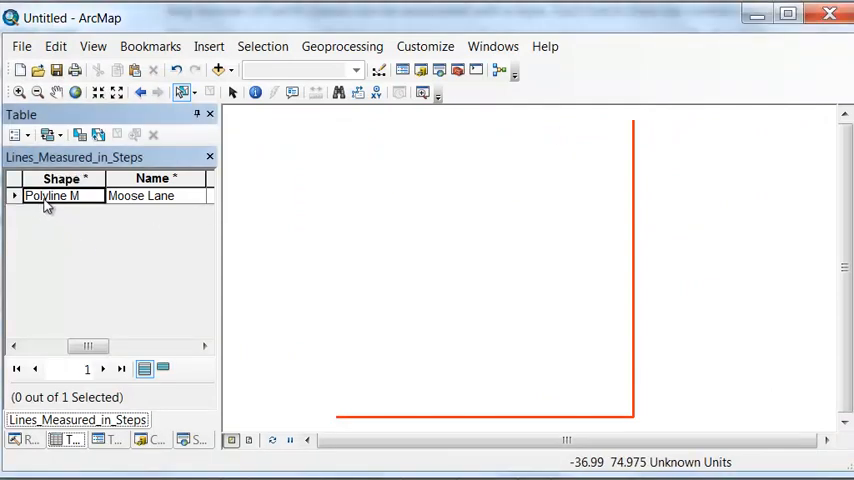
{"action": "mouse_move", "coordinate": [72, 200]}
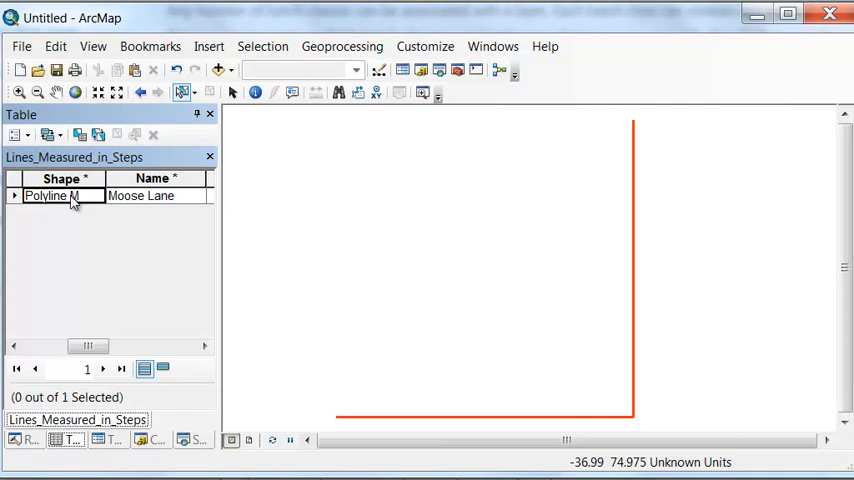
{"action": "mouse_move", "coordinate": [86, 206]}
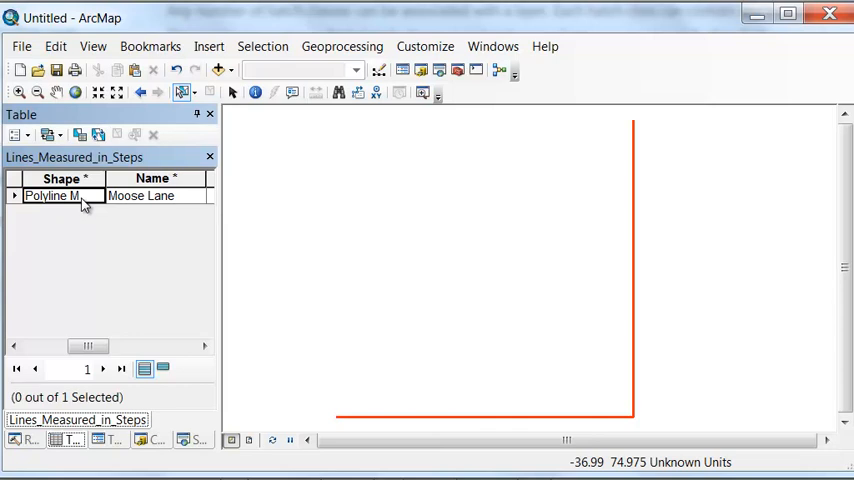